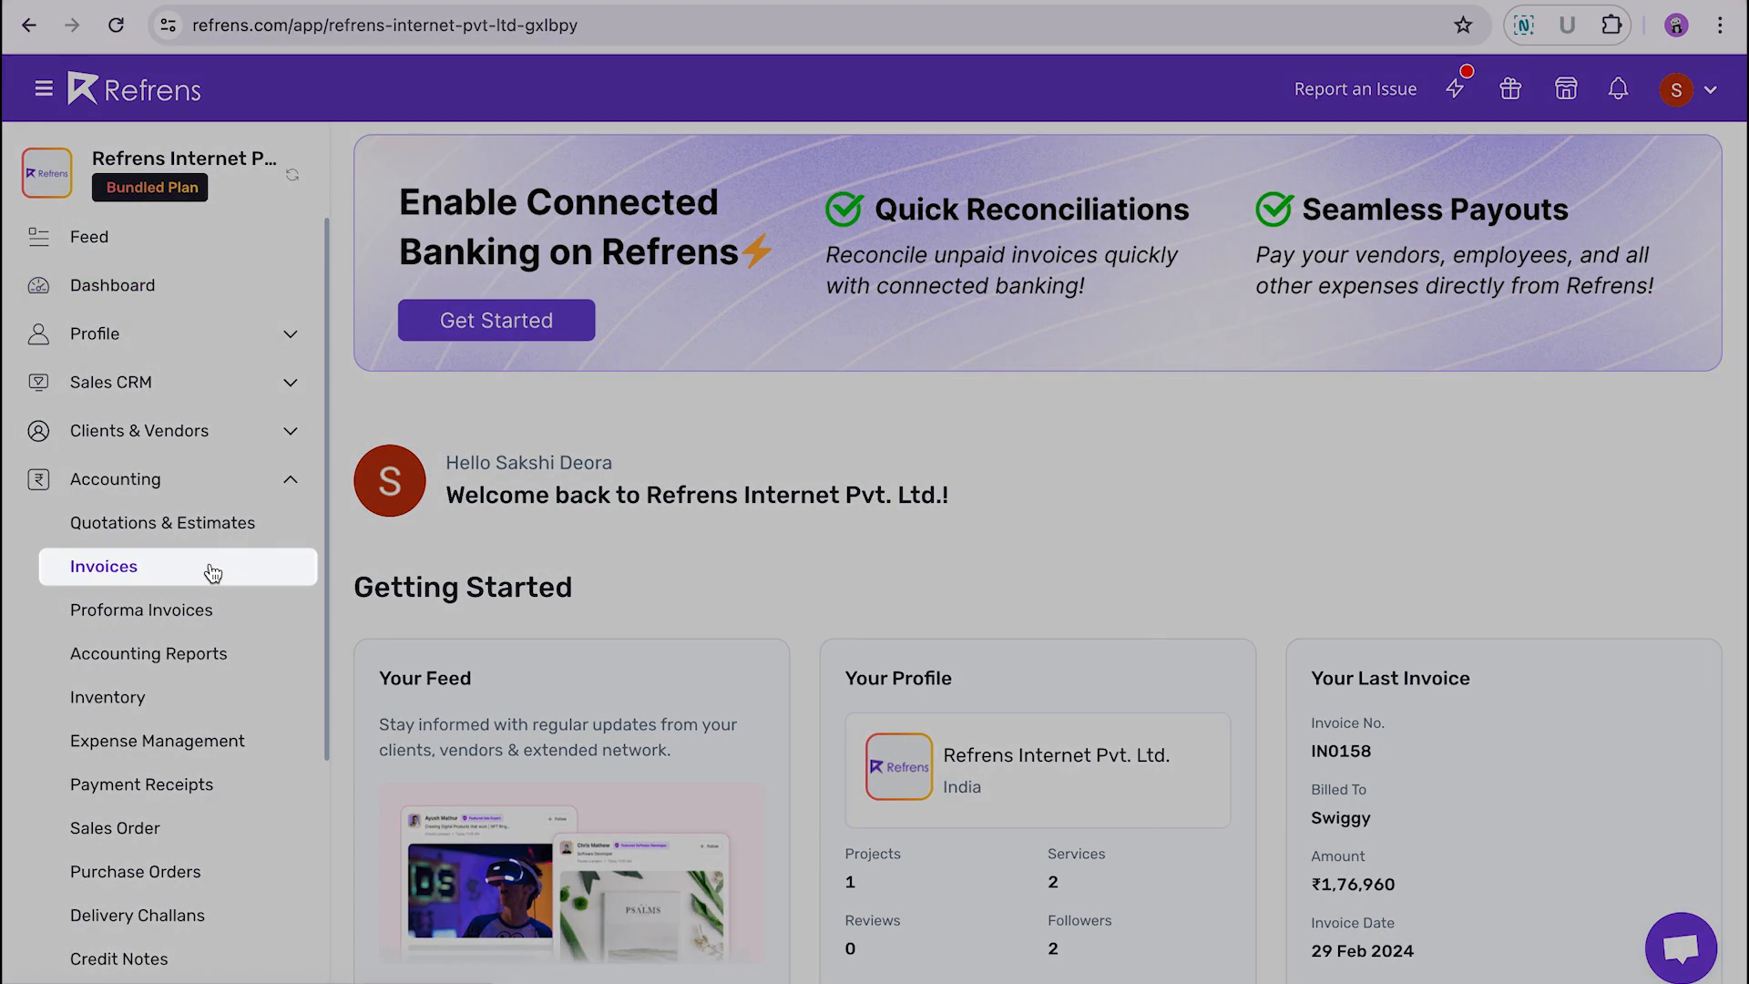
- Go to Invoices from the Accounting sidebar and expand the Create New Invoice dropdown
click(103, 565)
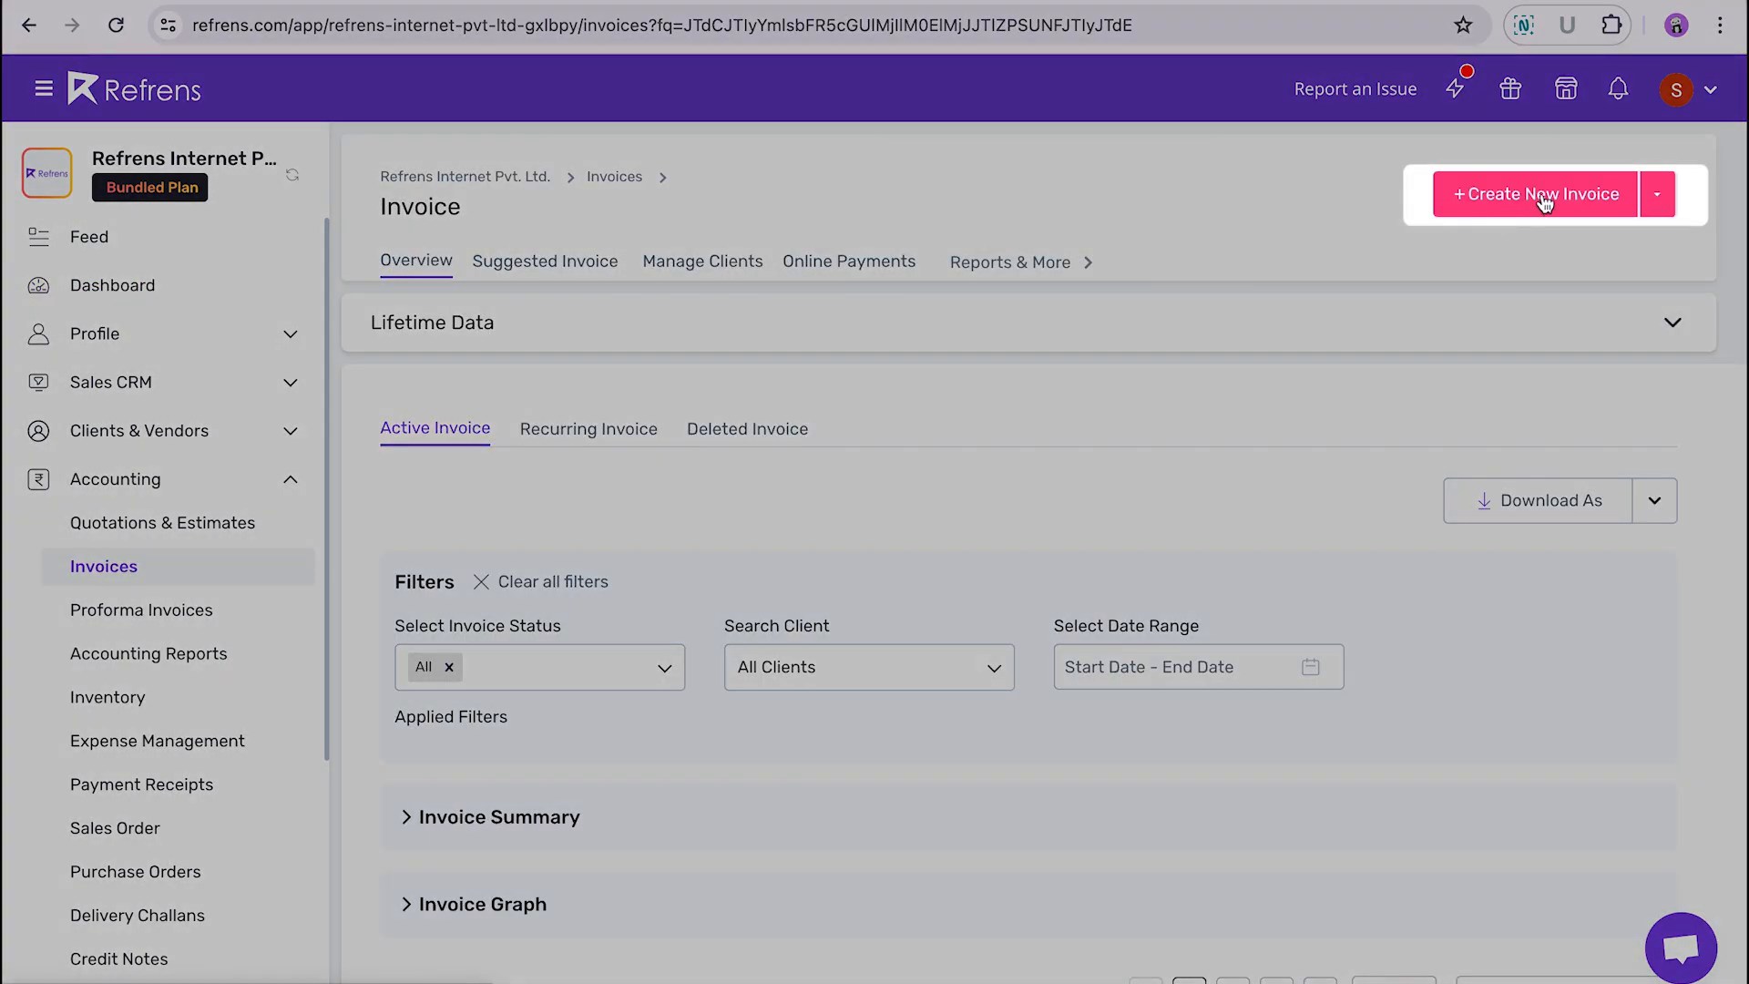
click(1656, 193)
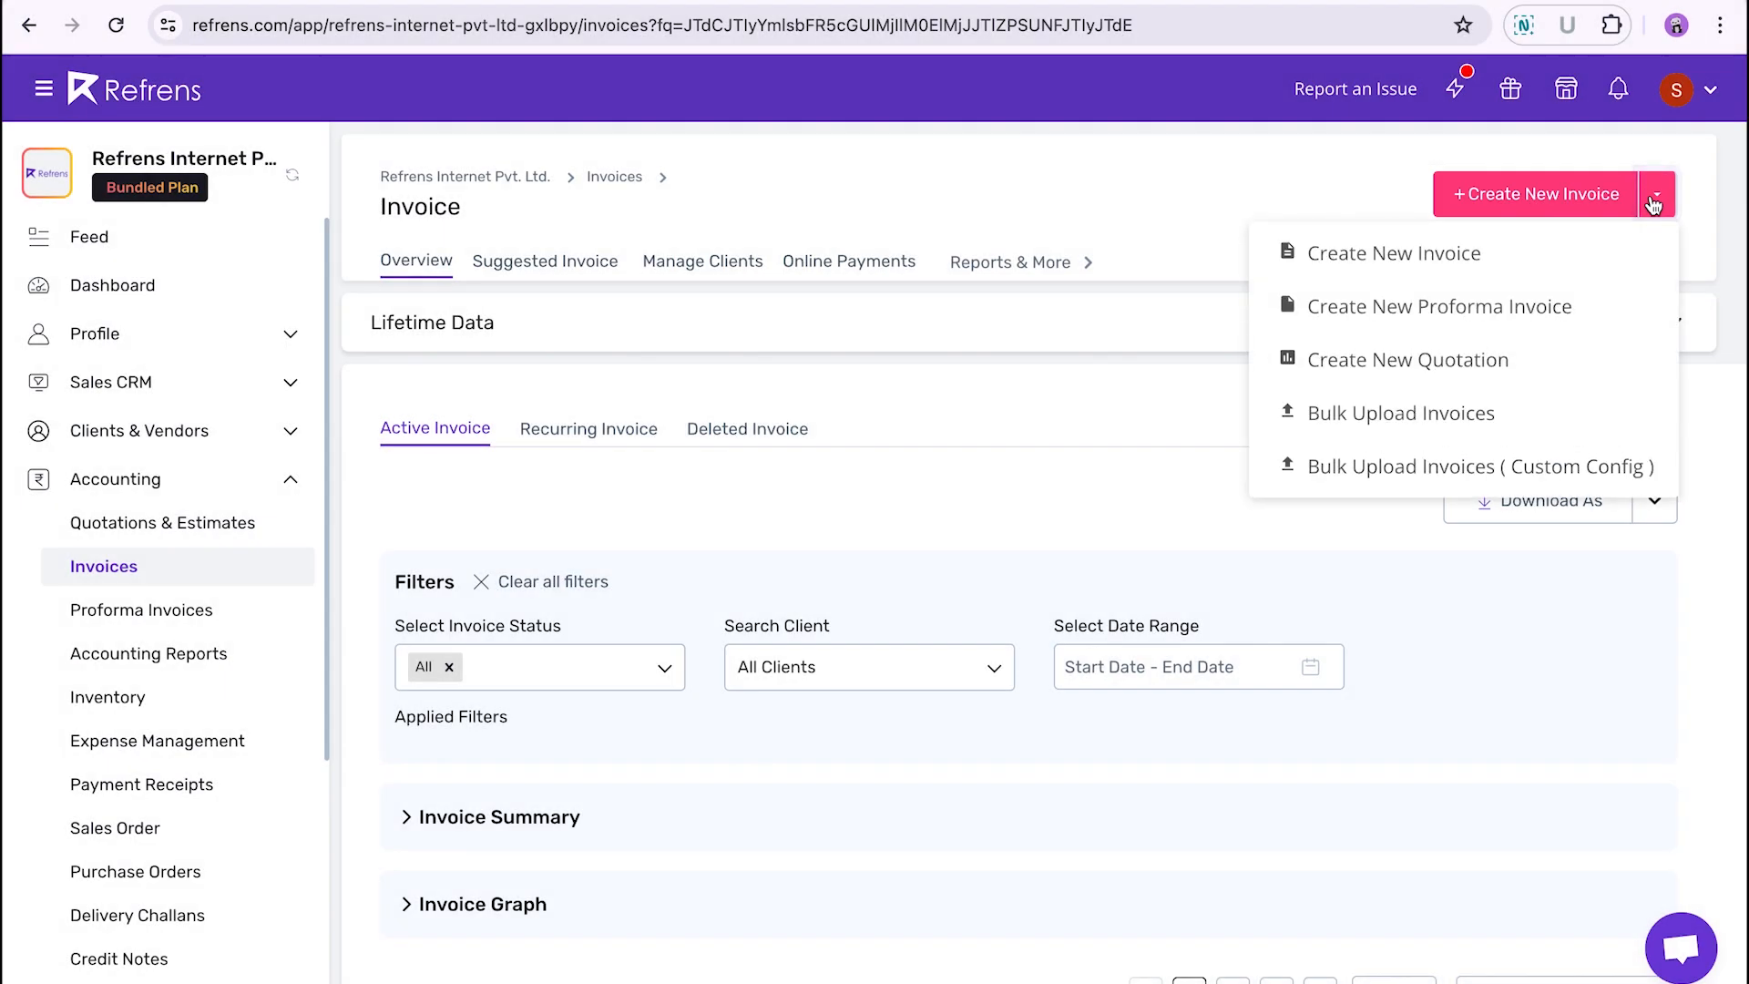
mouse_move(1403, 414)
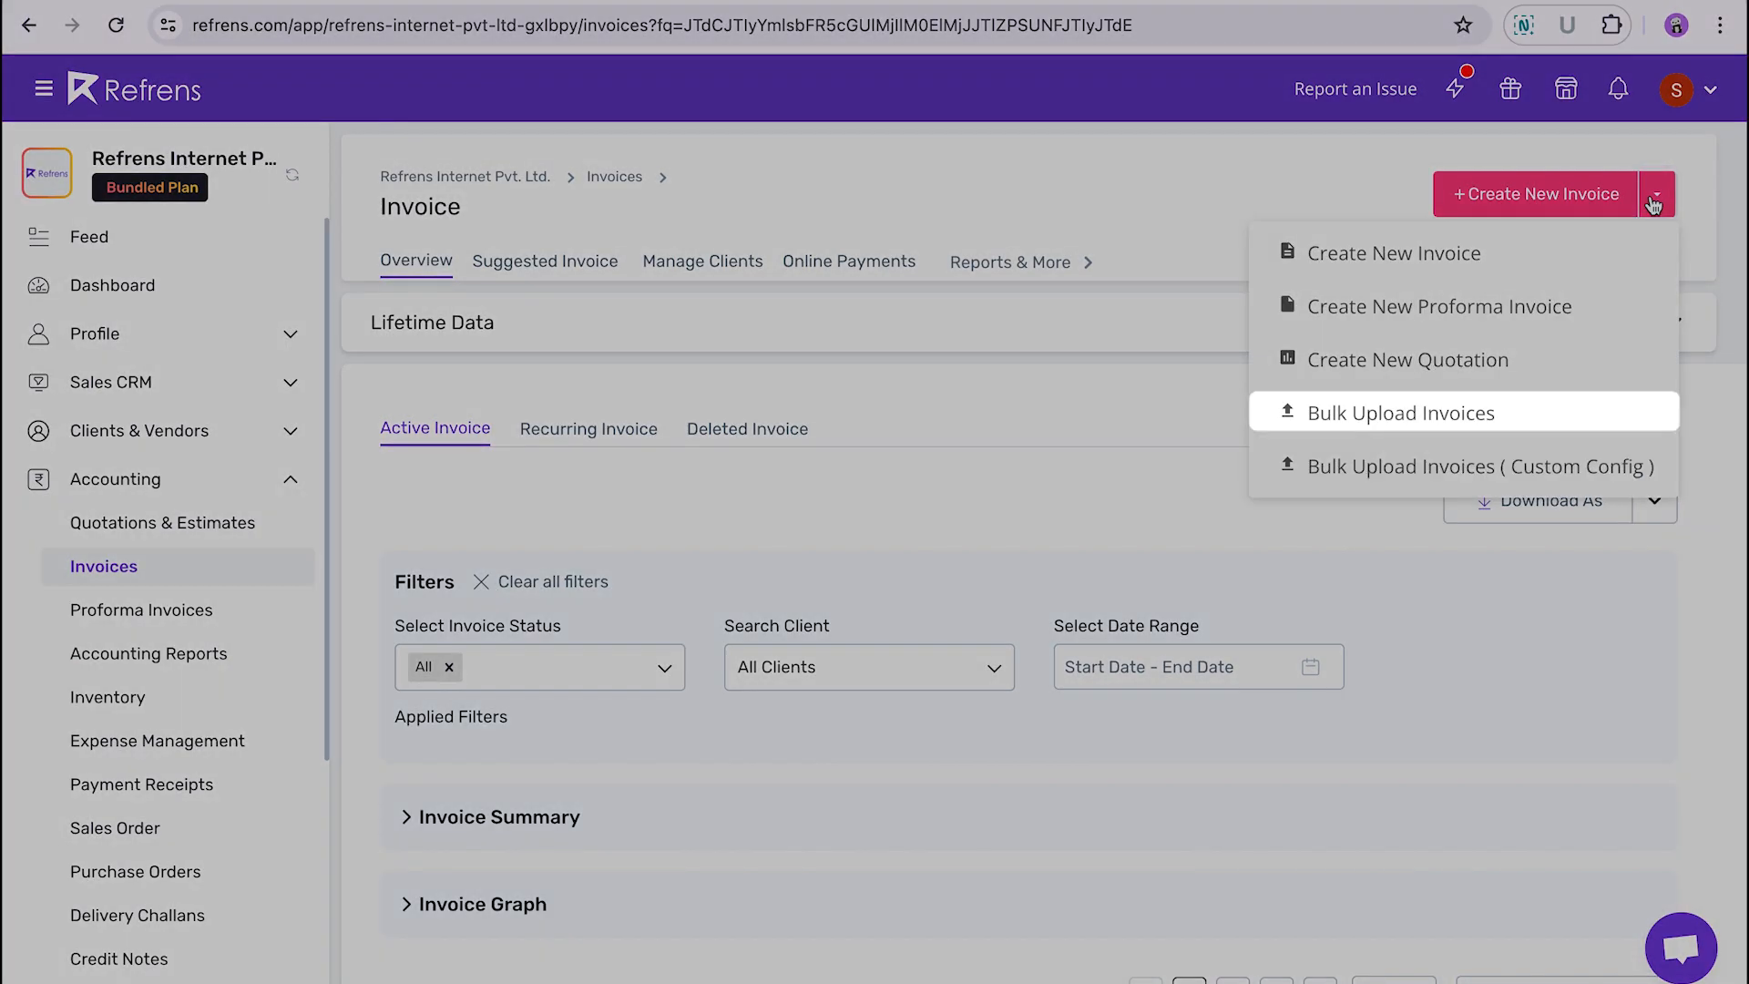
mouse_move(1472, 466)
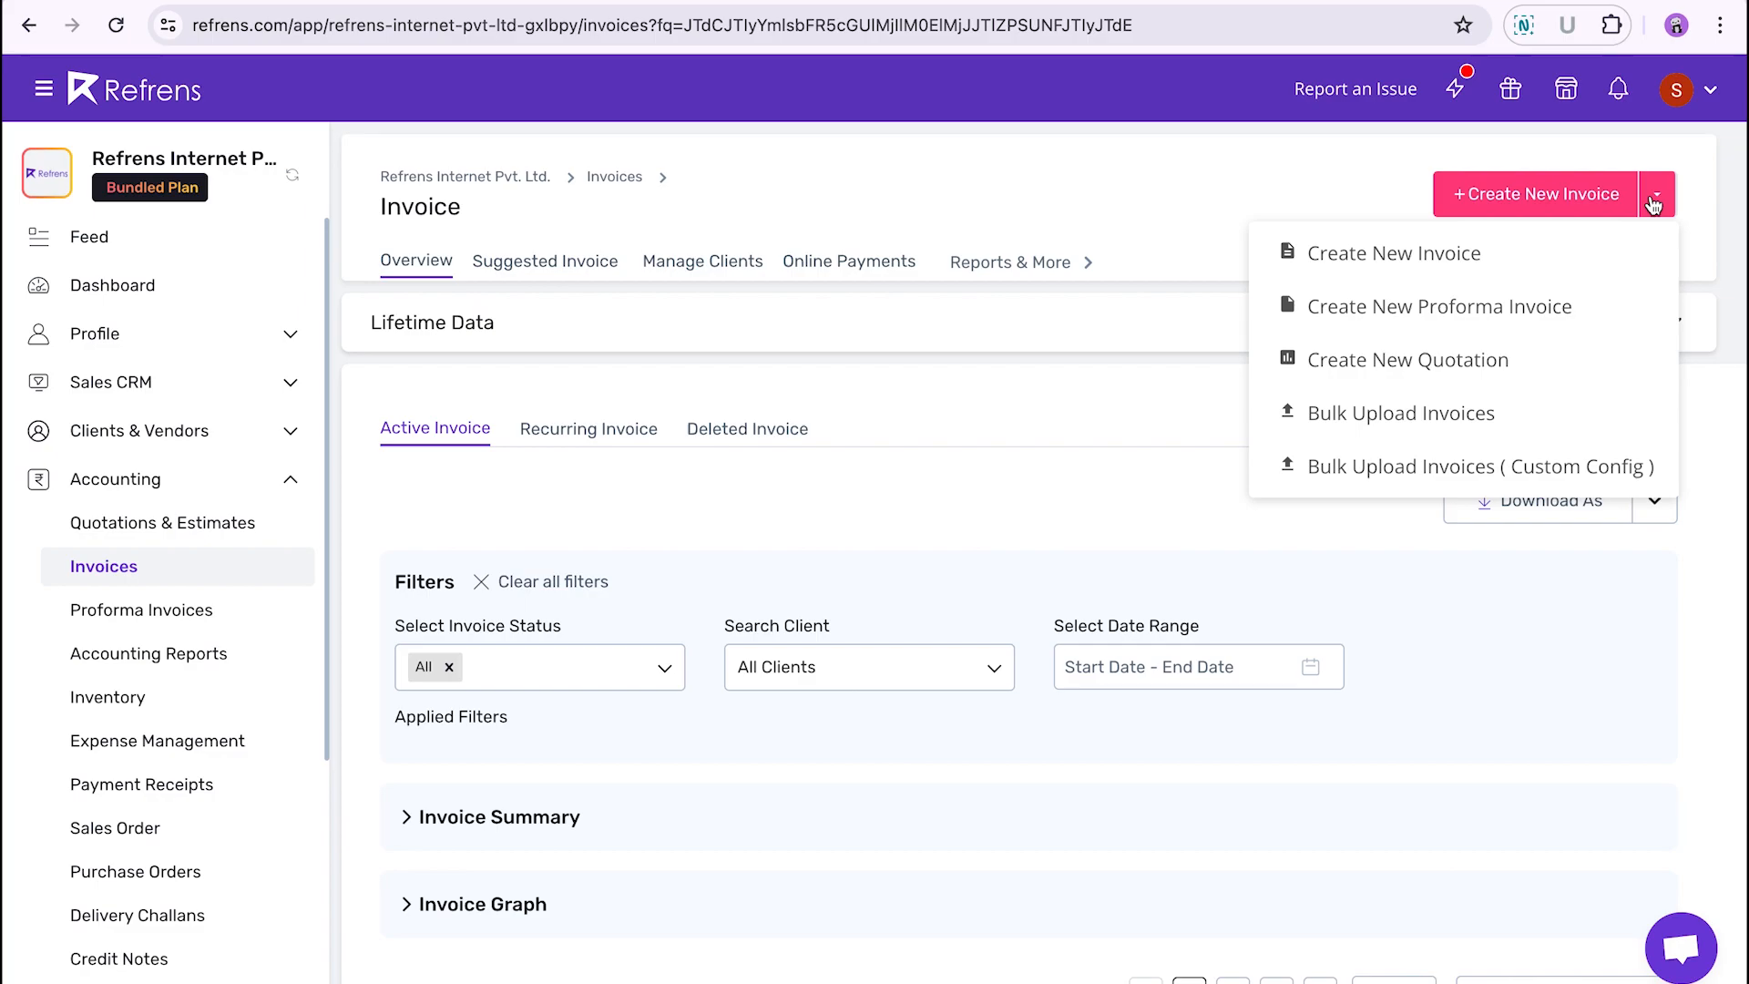
mouse_move(1401, 414)
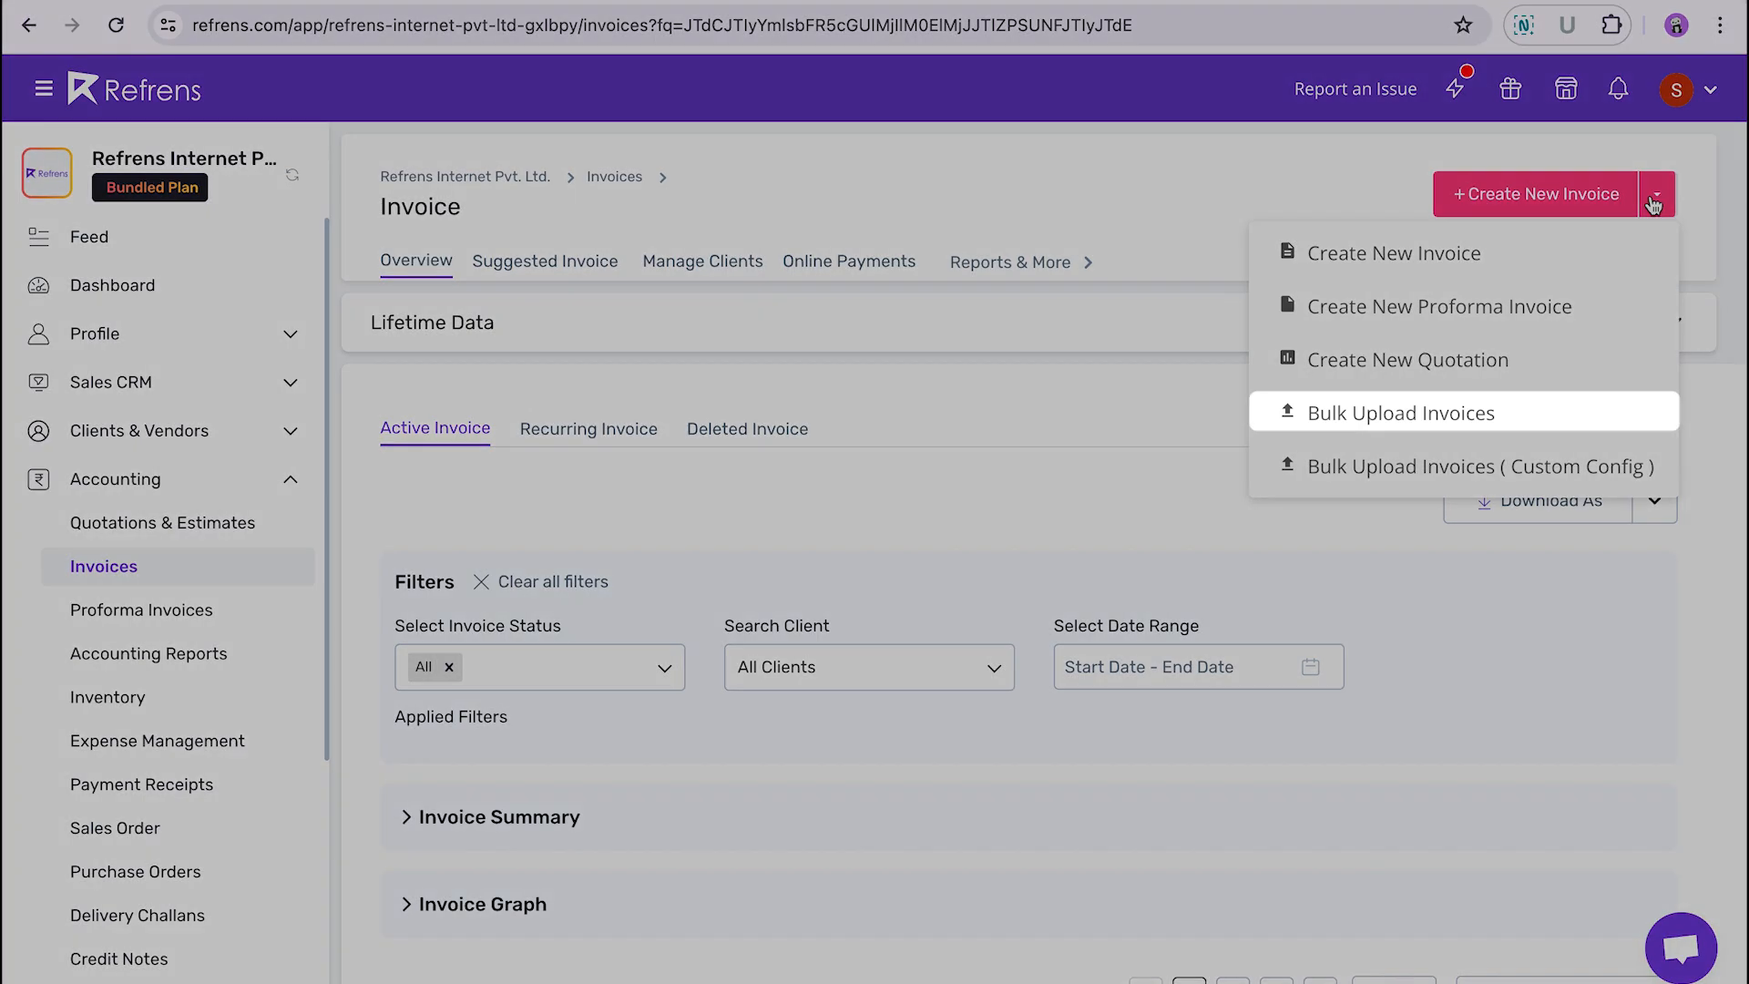
mouse_move(1403, 413)
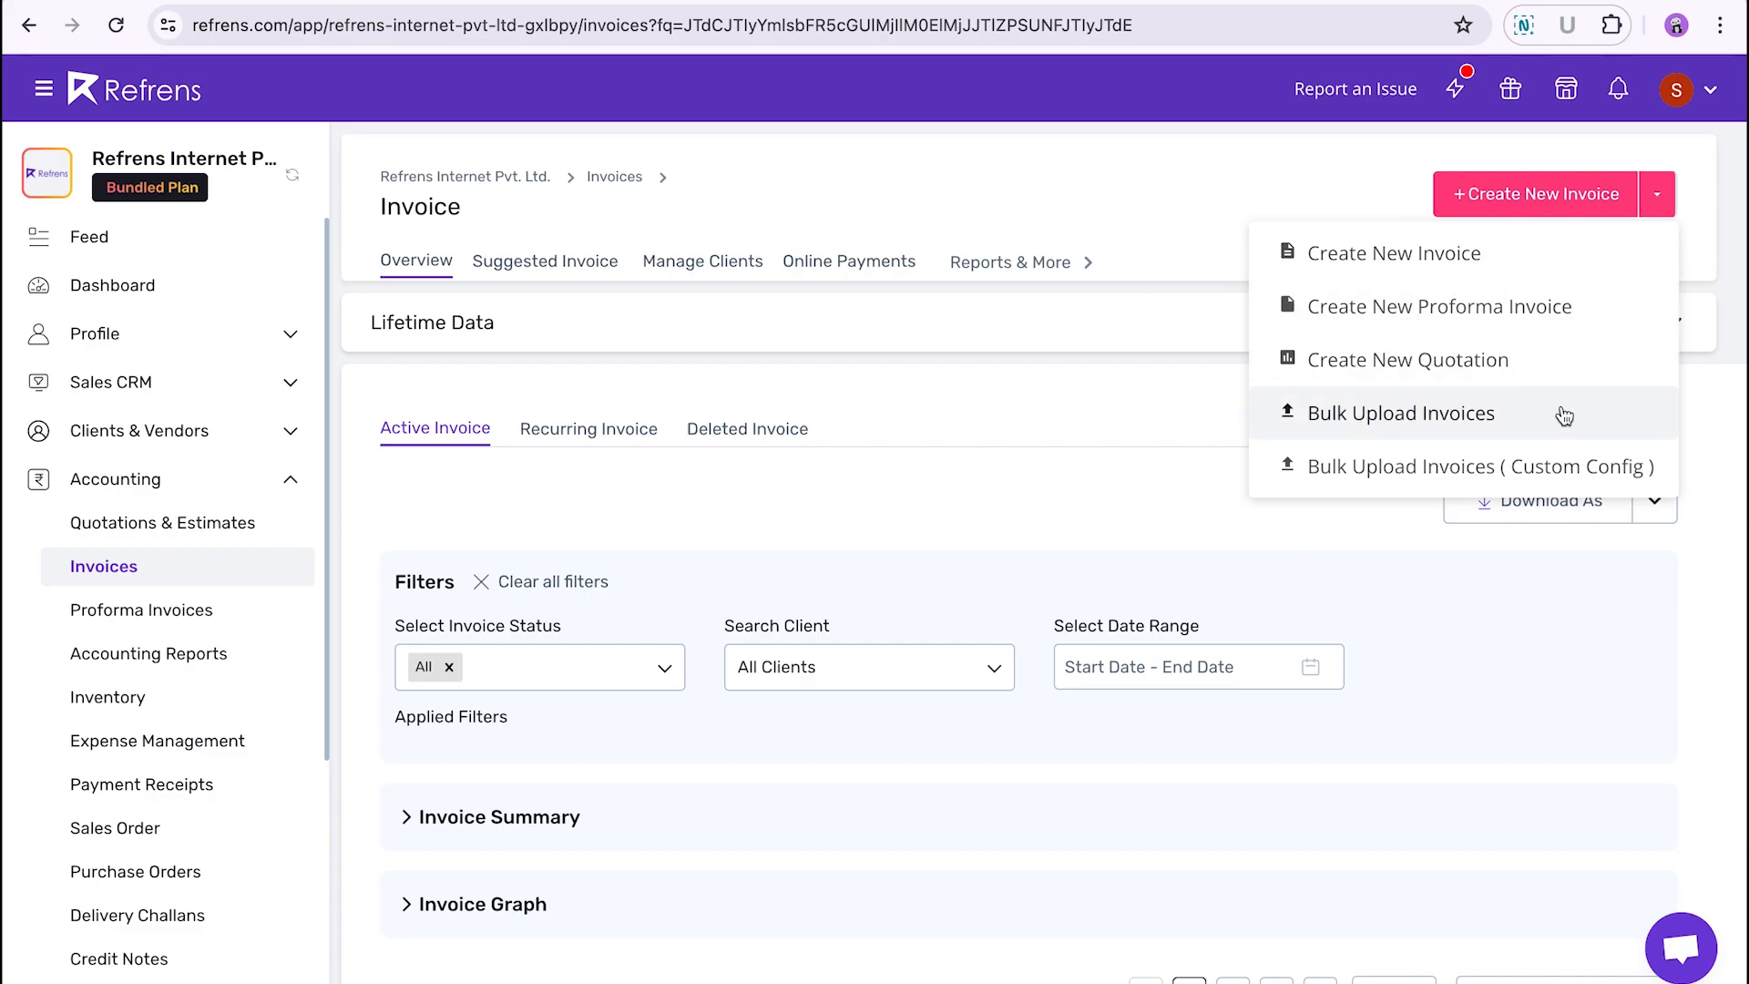
- Choose Bulk Upload Invoices to reach the choose-file window with CSV upload and sample format
click(1403, 413)
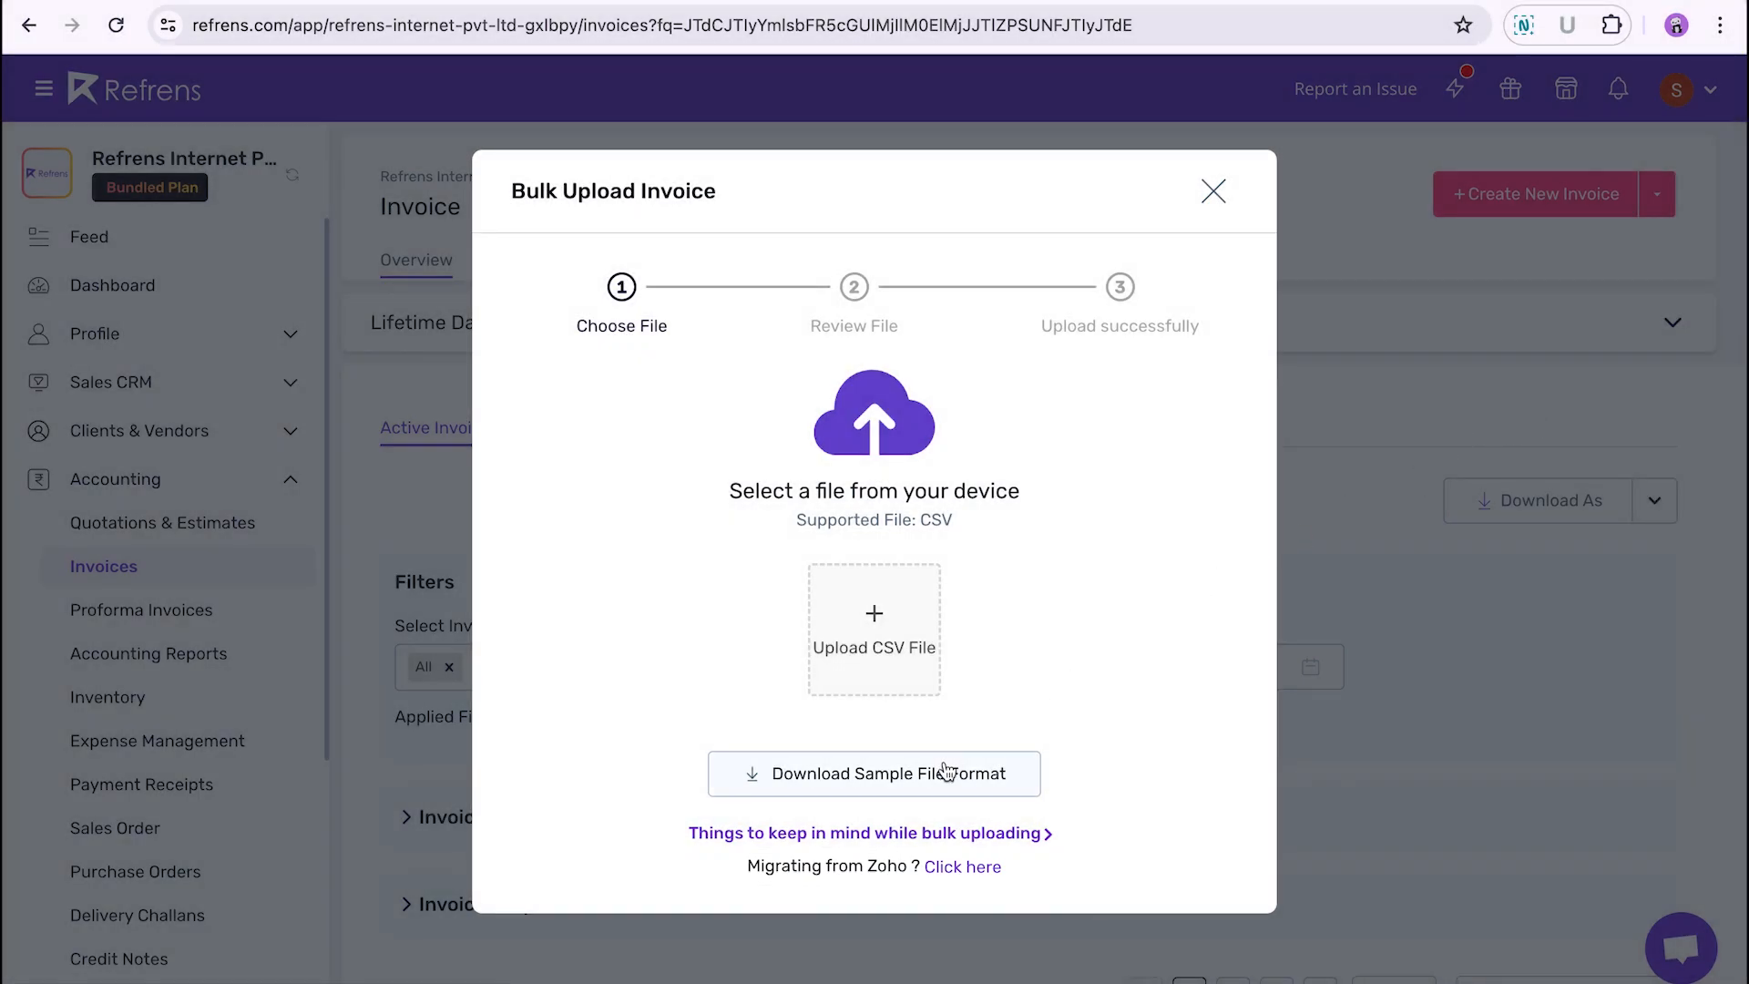
- Download the sample file format and review its columns in Excel from clientName toward sendEmail
click(873, 773)
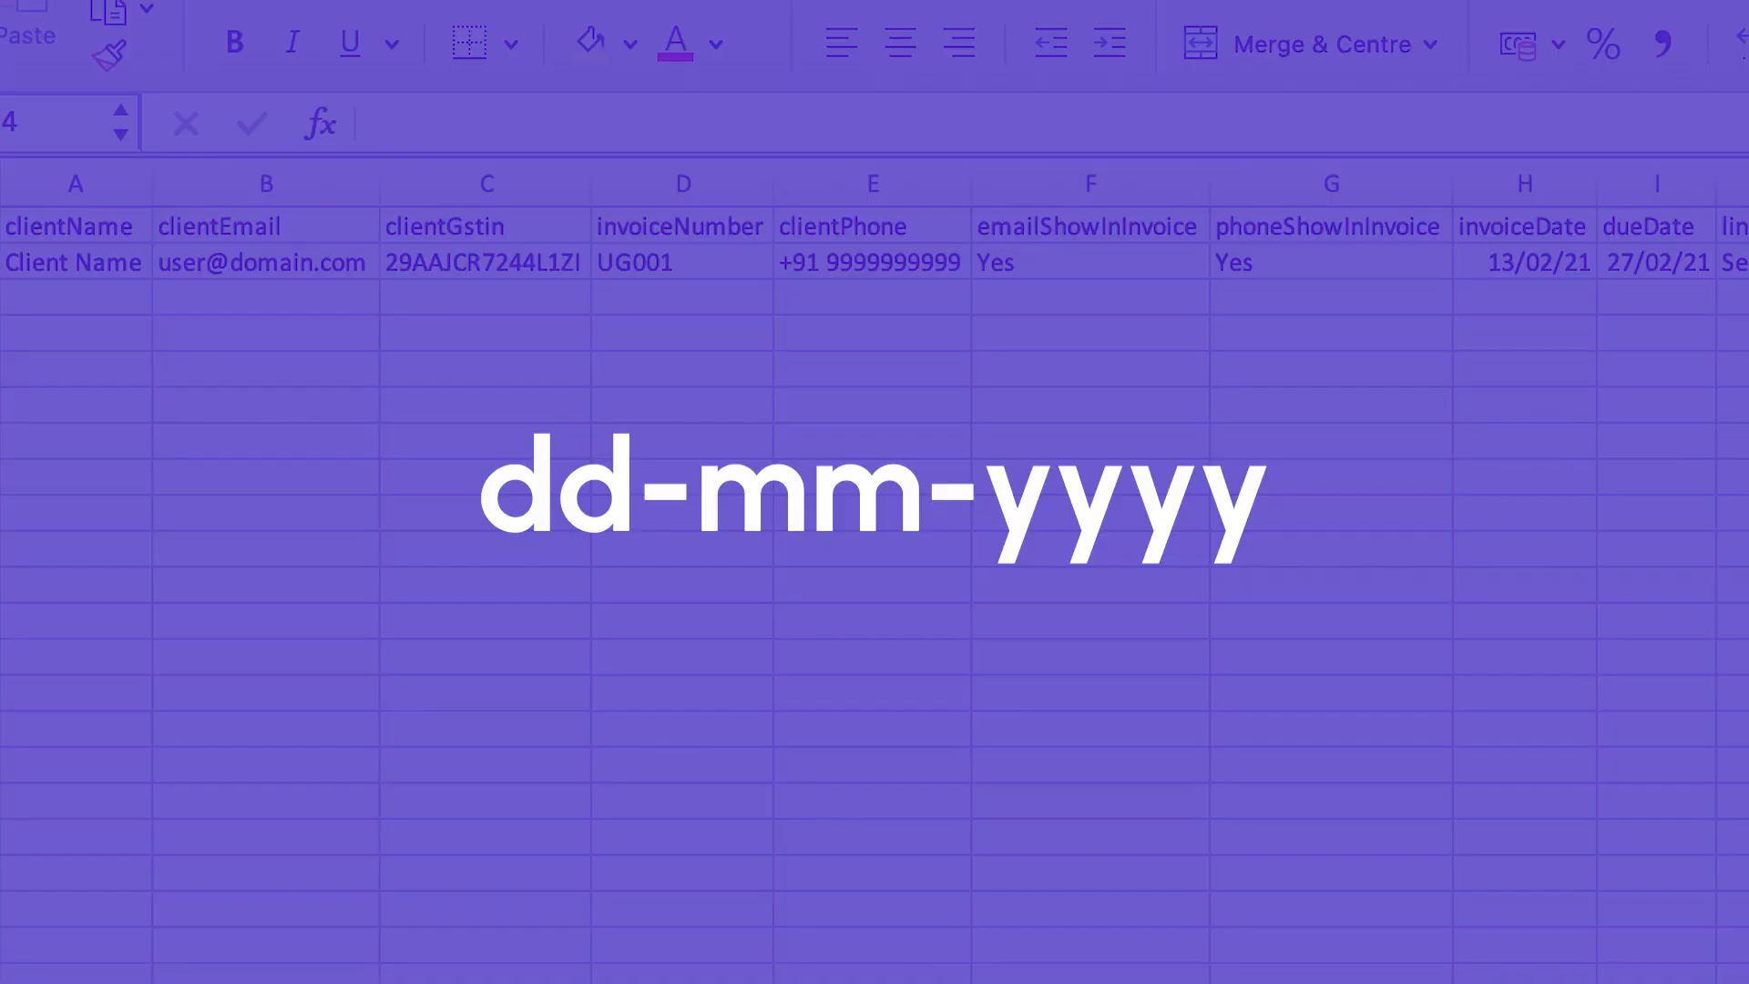
scroll(right, 3)
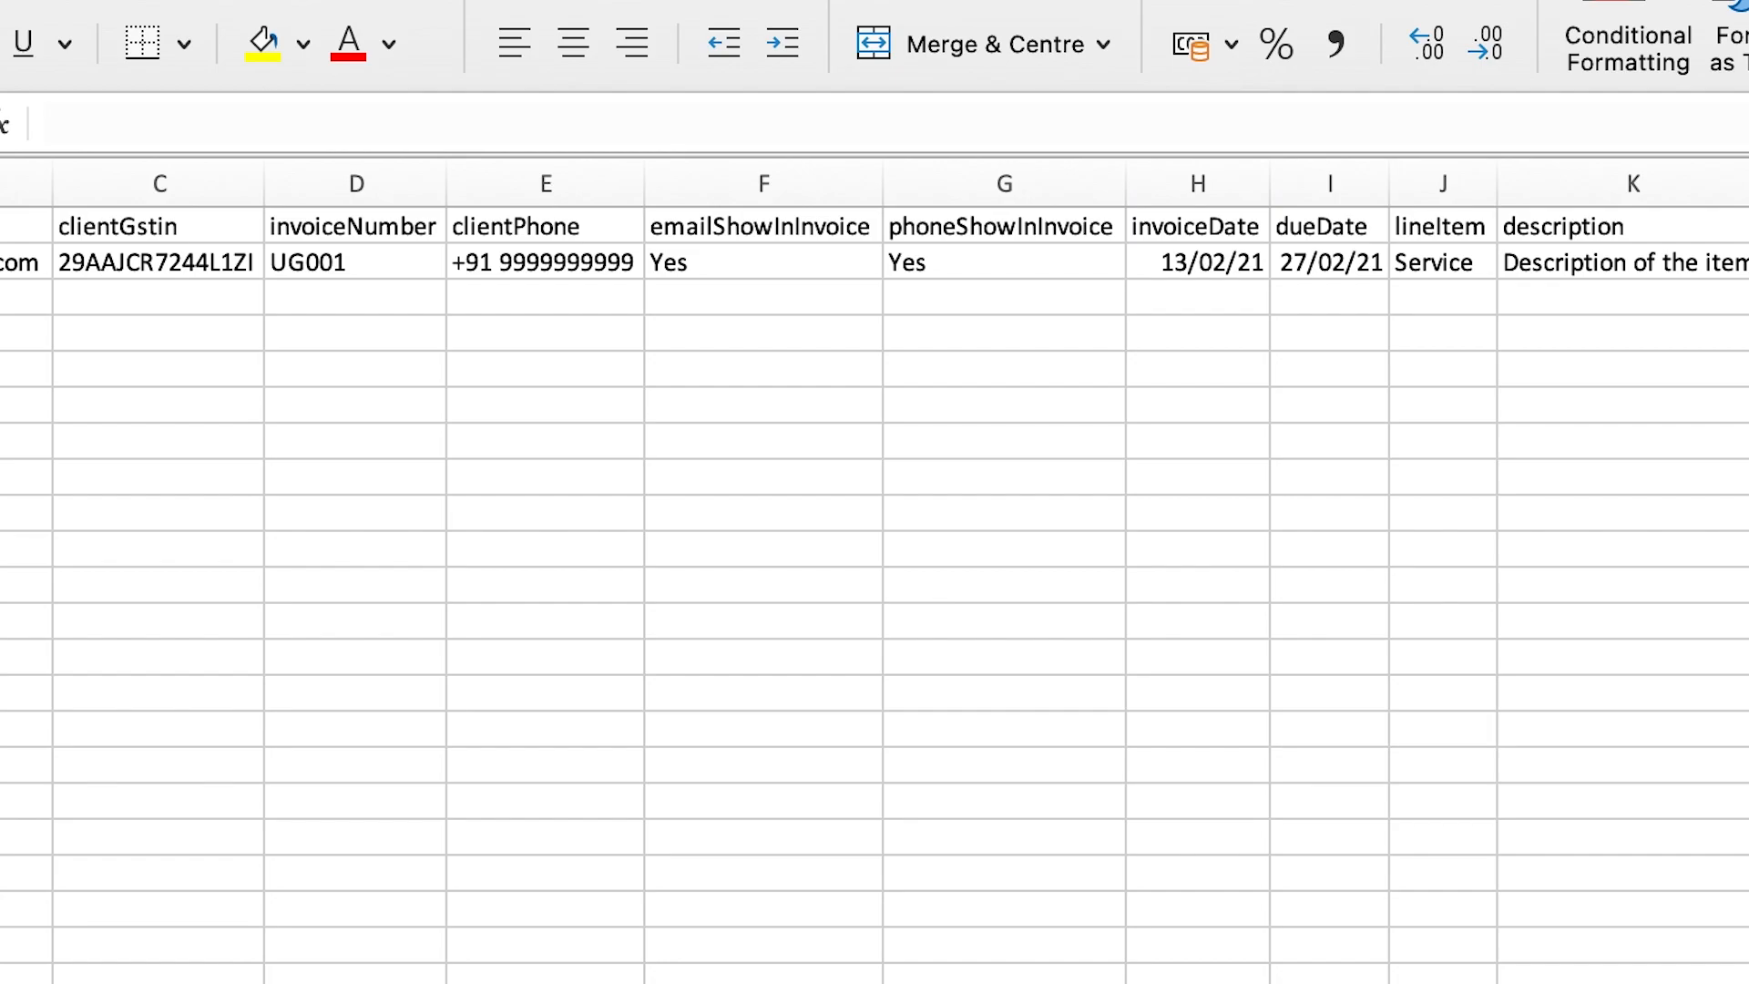
scroll(right, 3)
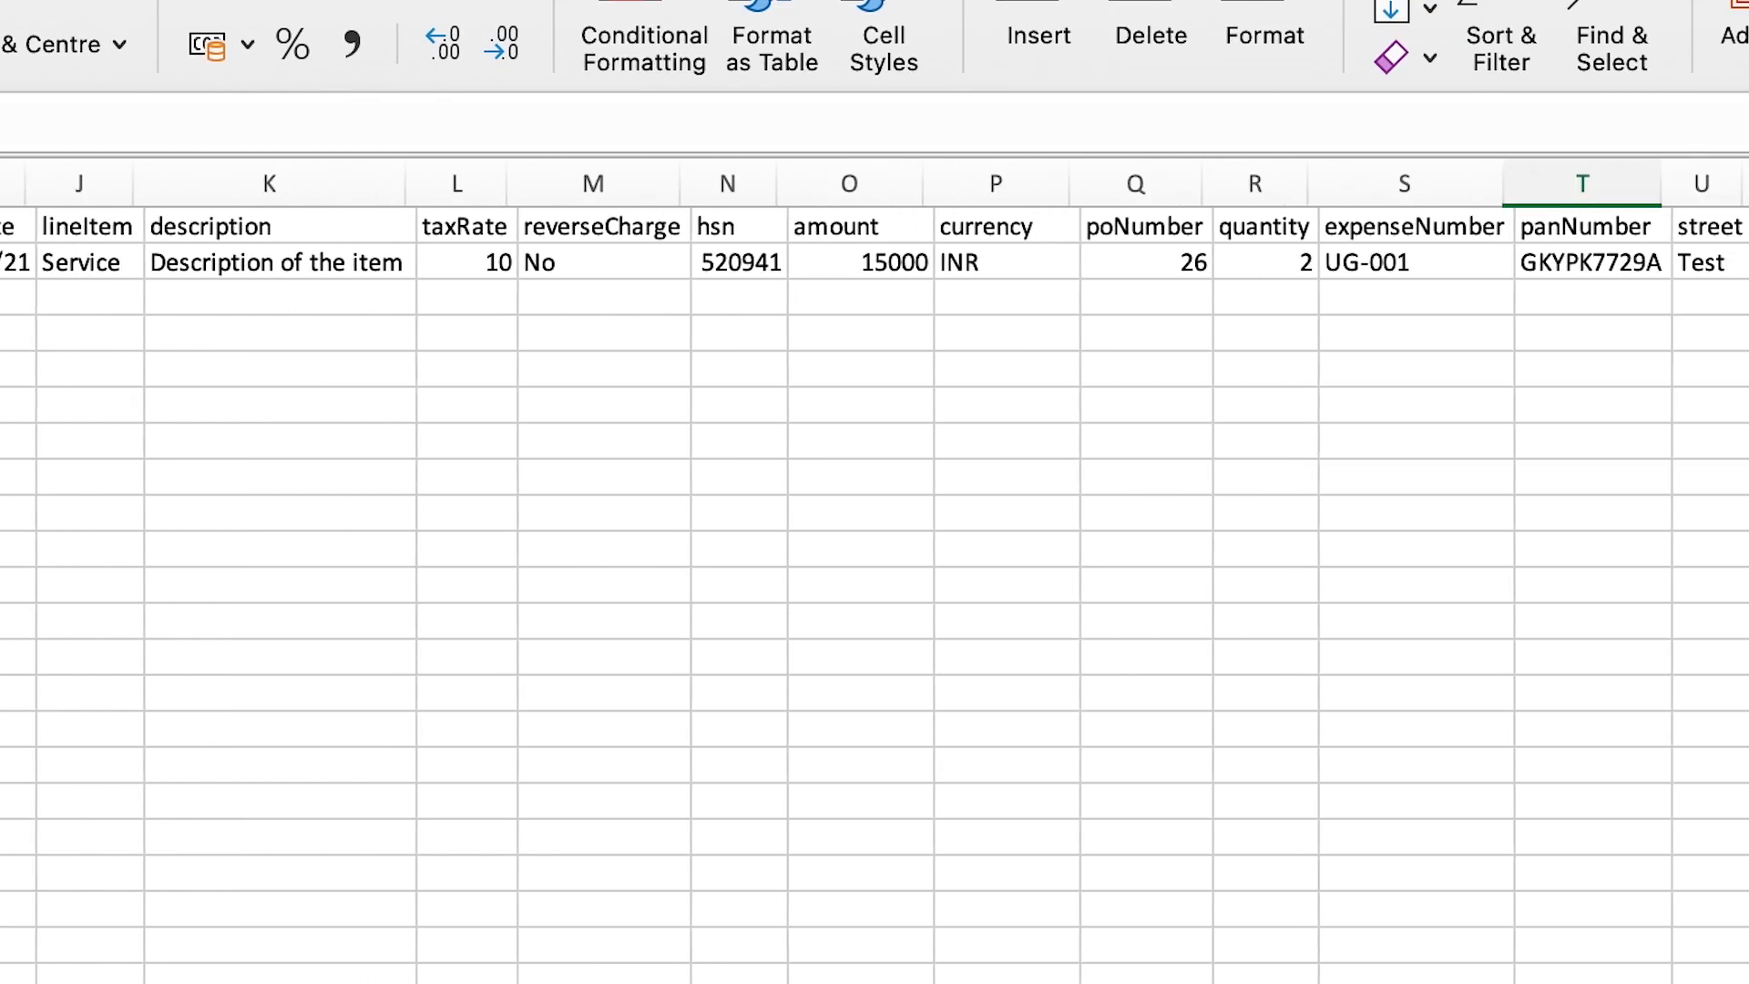
click(1700, 182)
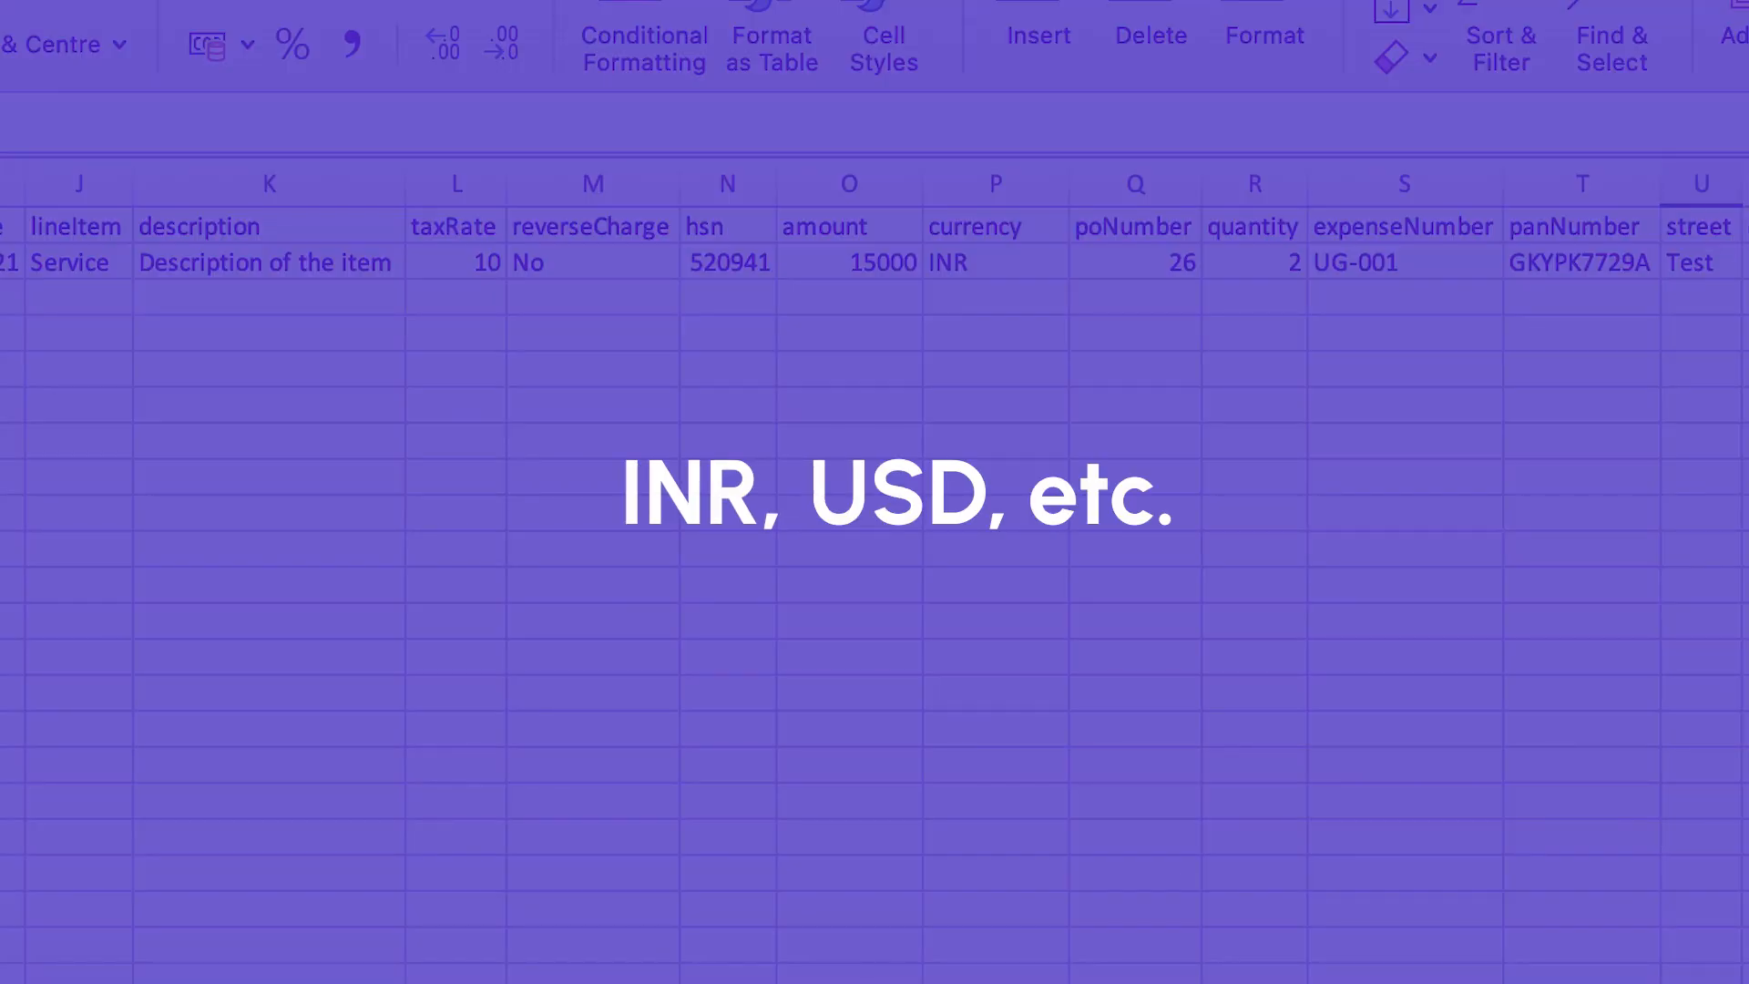
scroll(right, 3)
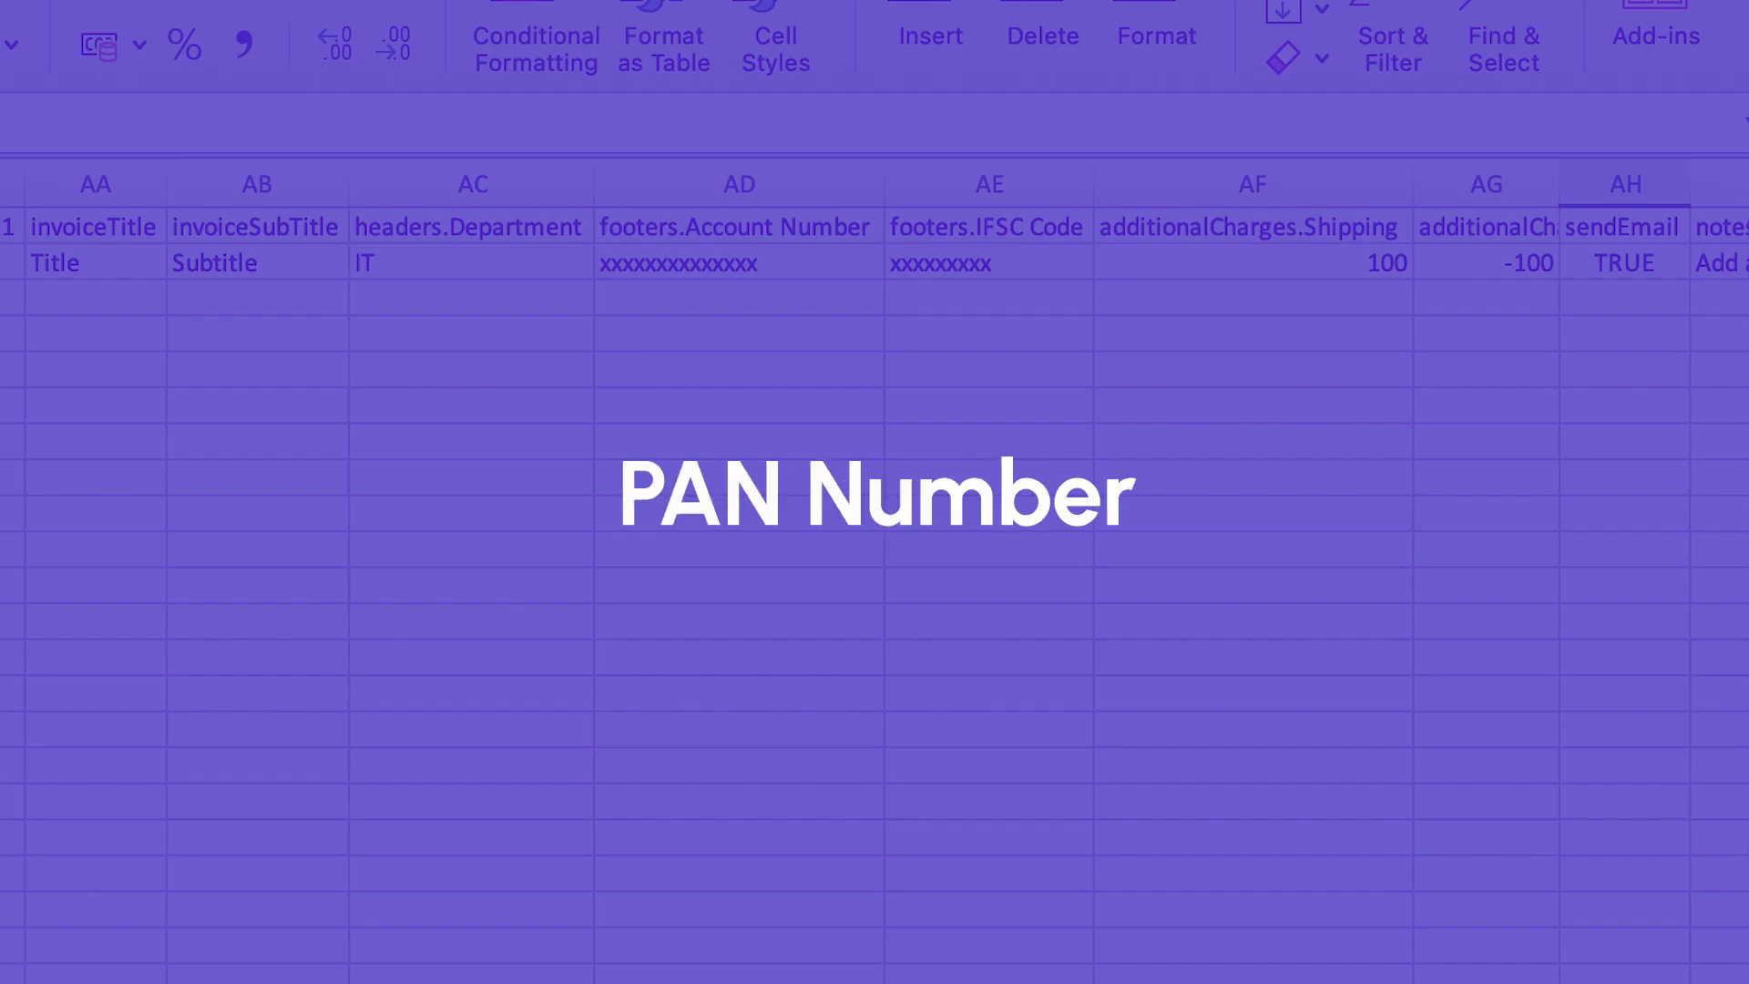
- Review the last template columns (notes, supplyType, clientTaxType, tags) and return to the Refrens upload window
scroll(right, 3)
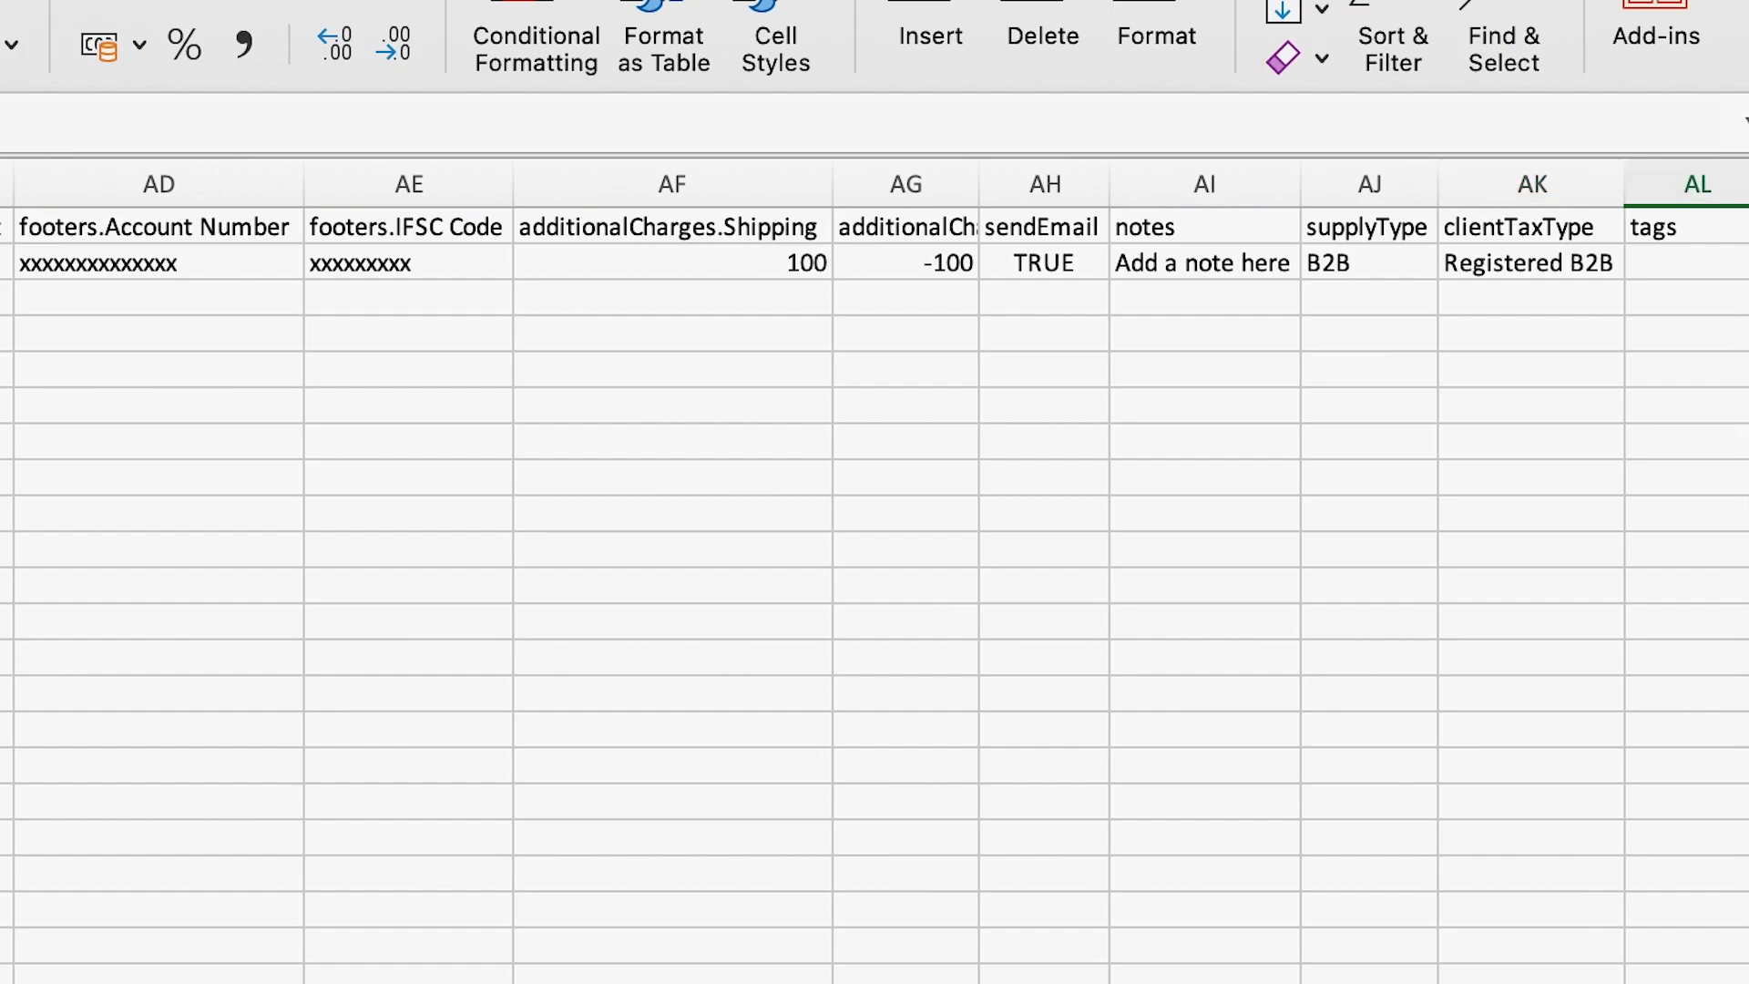
click(1043, 262)
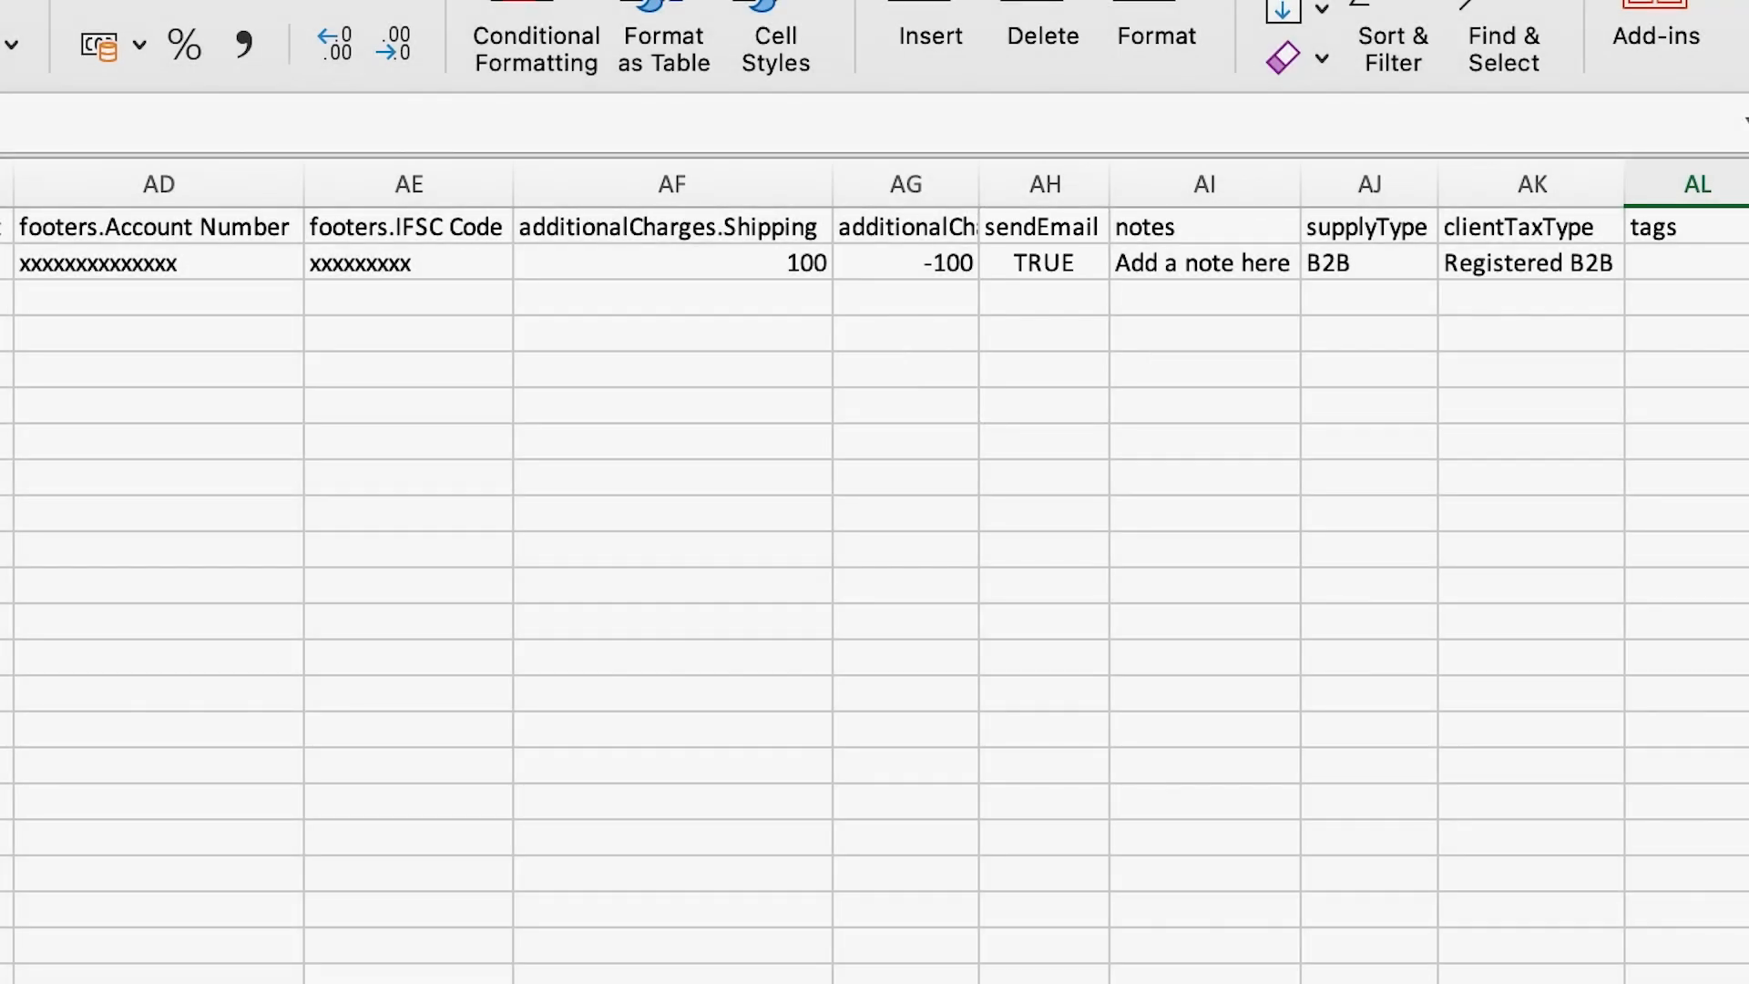
scroll(left, 3)
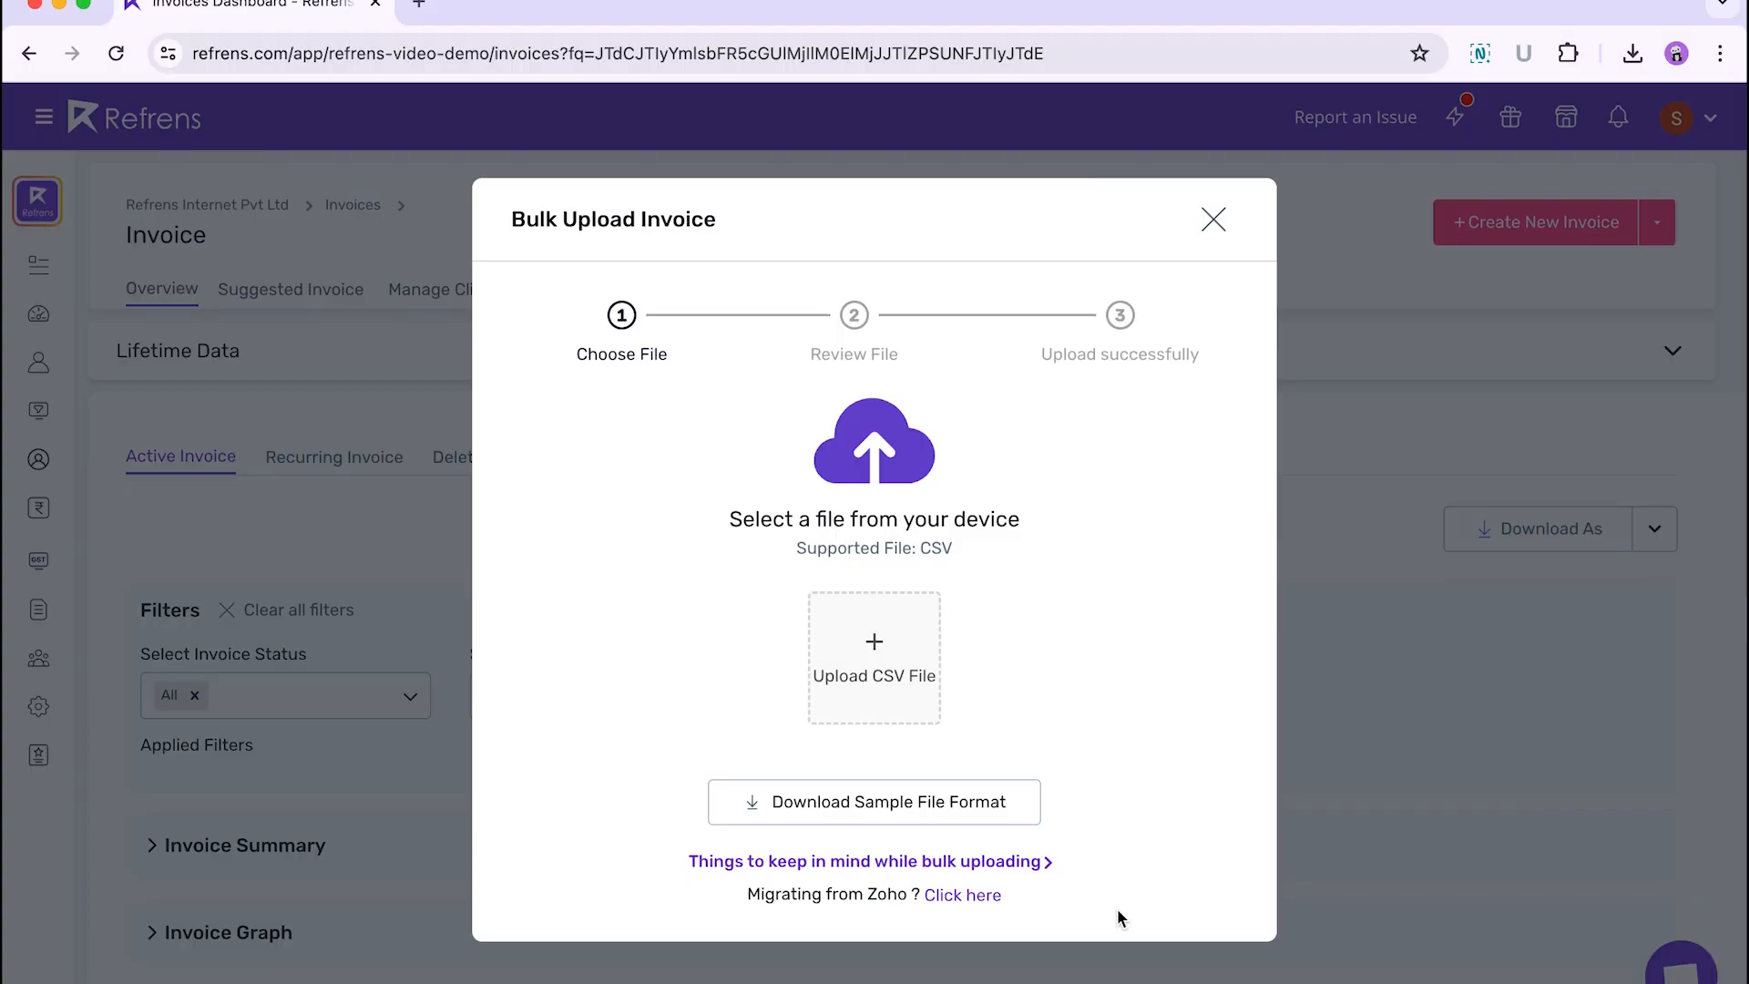
- Upload a CSV file, download its error report and look through the report in Excel
click(873, 658)
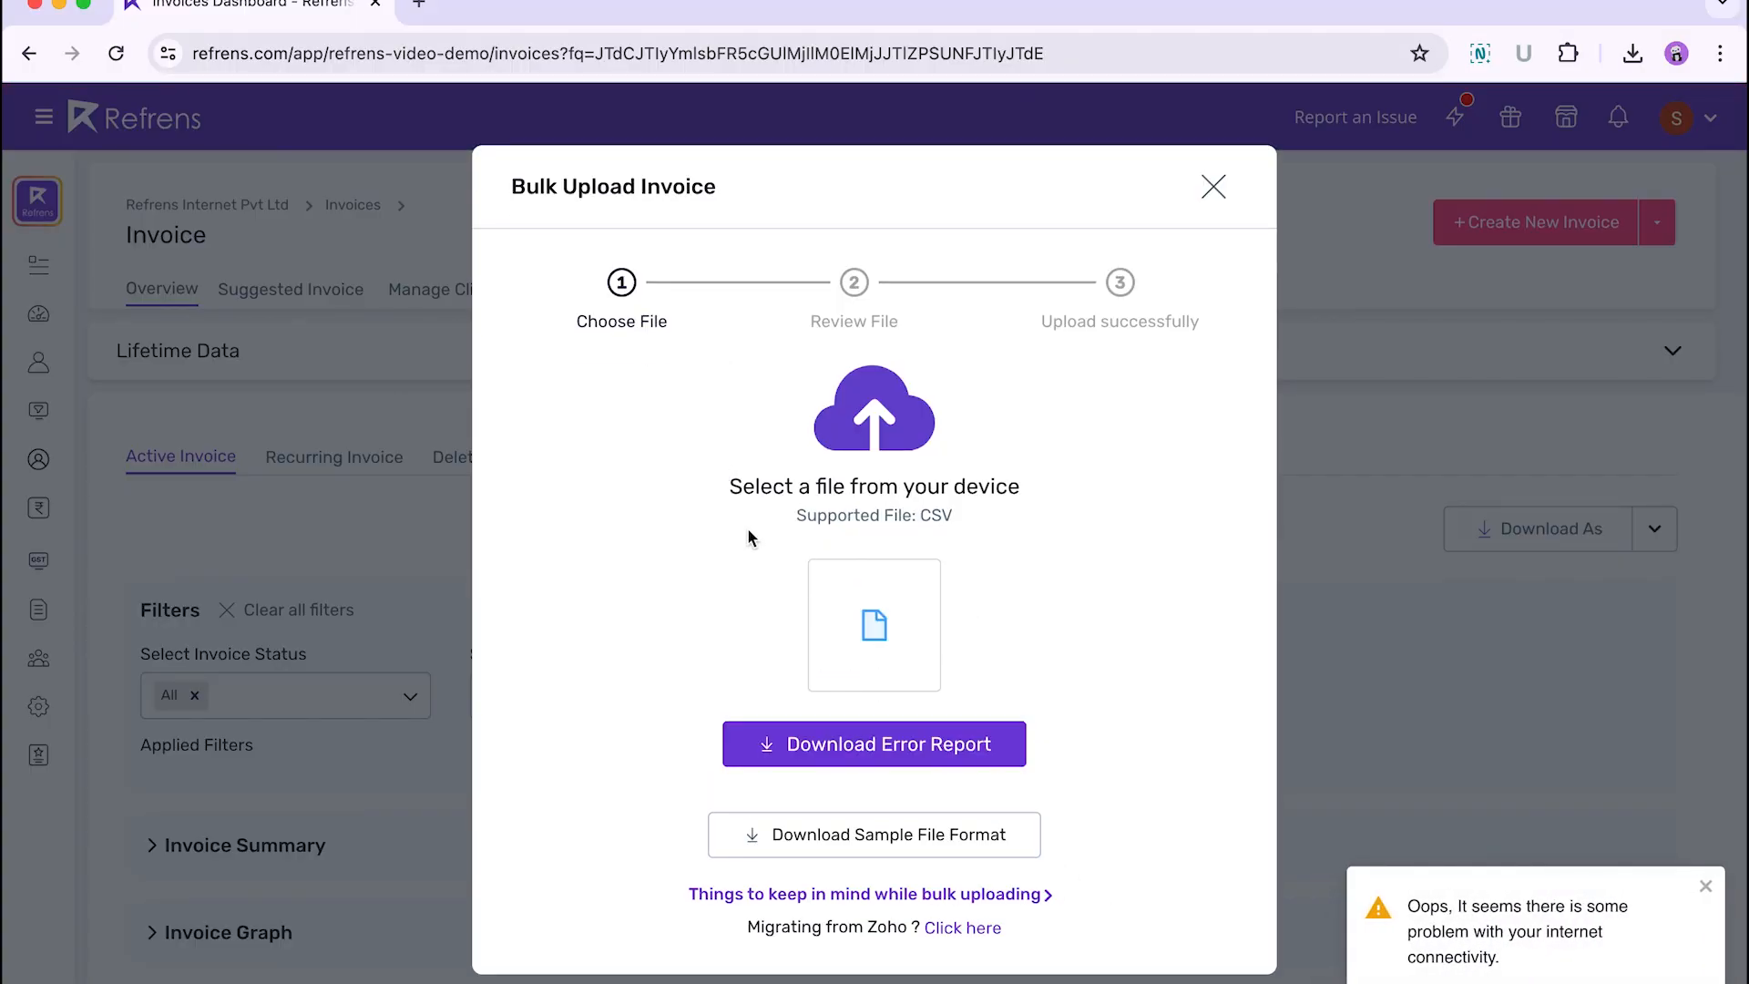
click(872, 743)
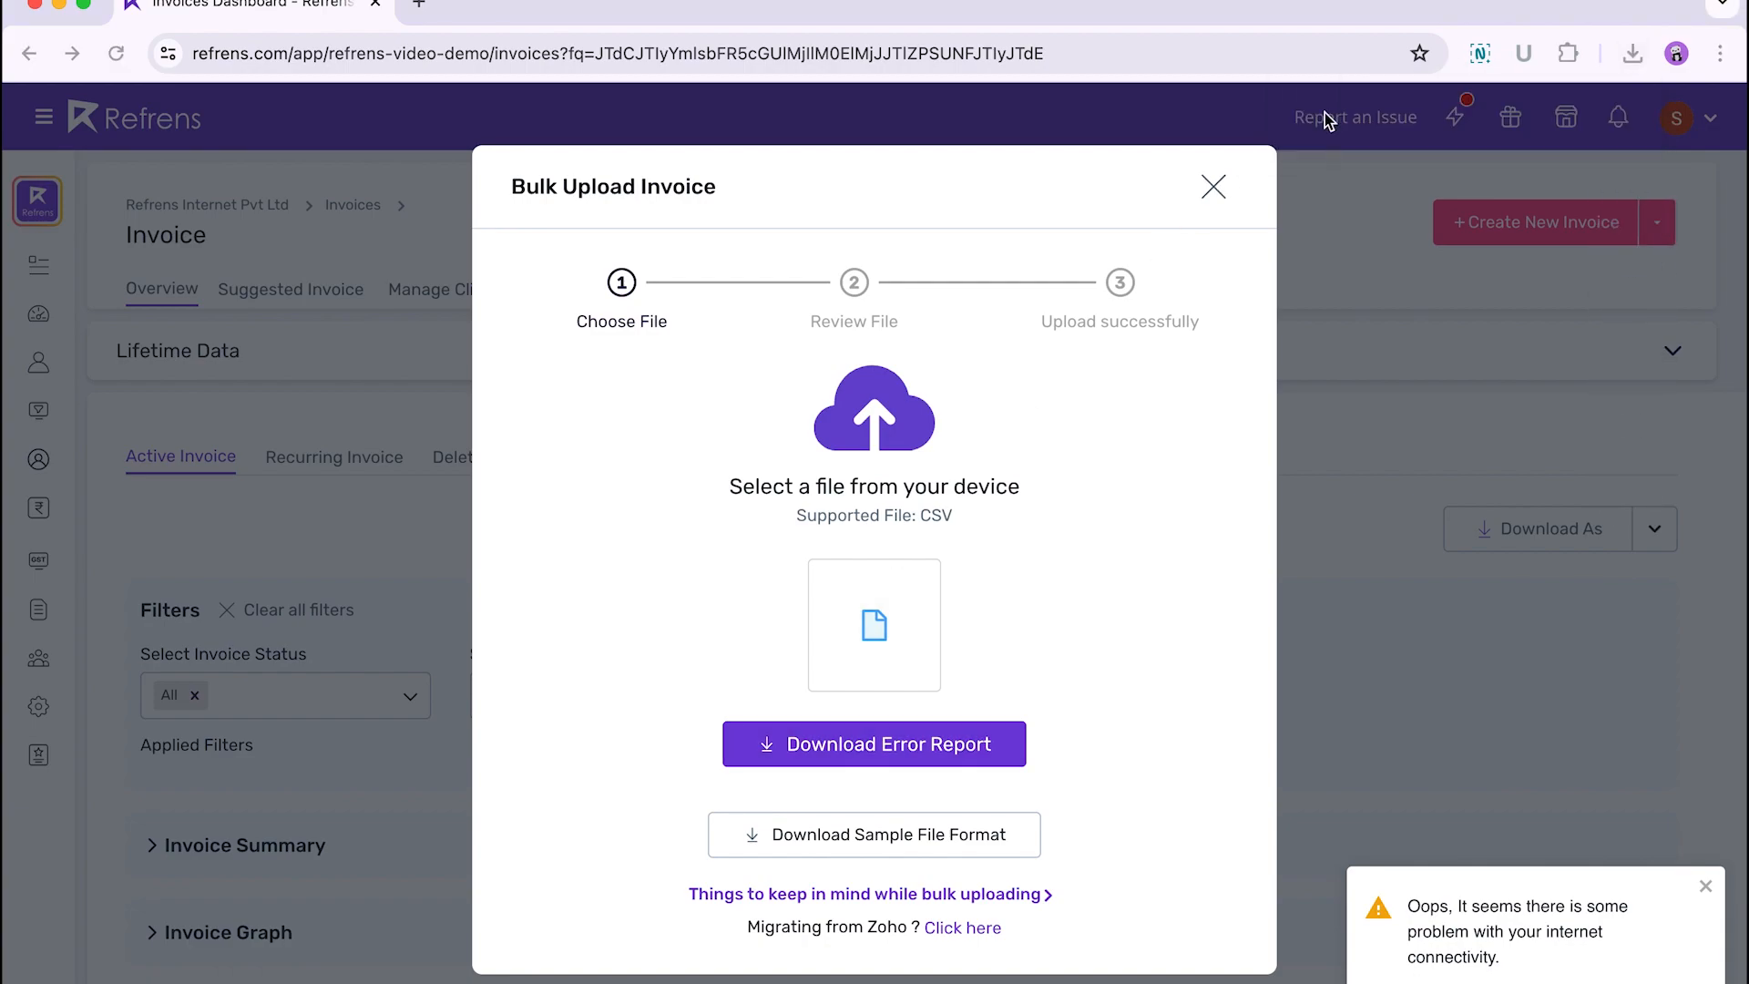
click(872, 743)
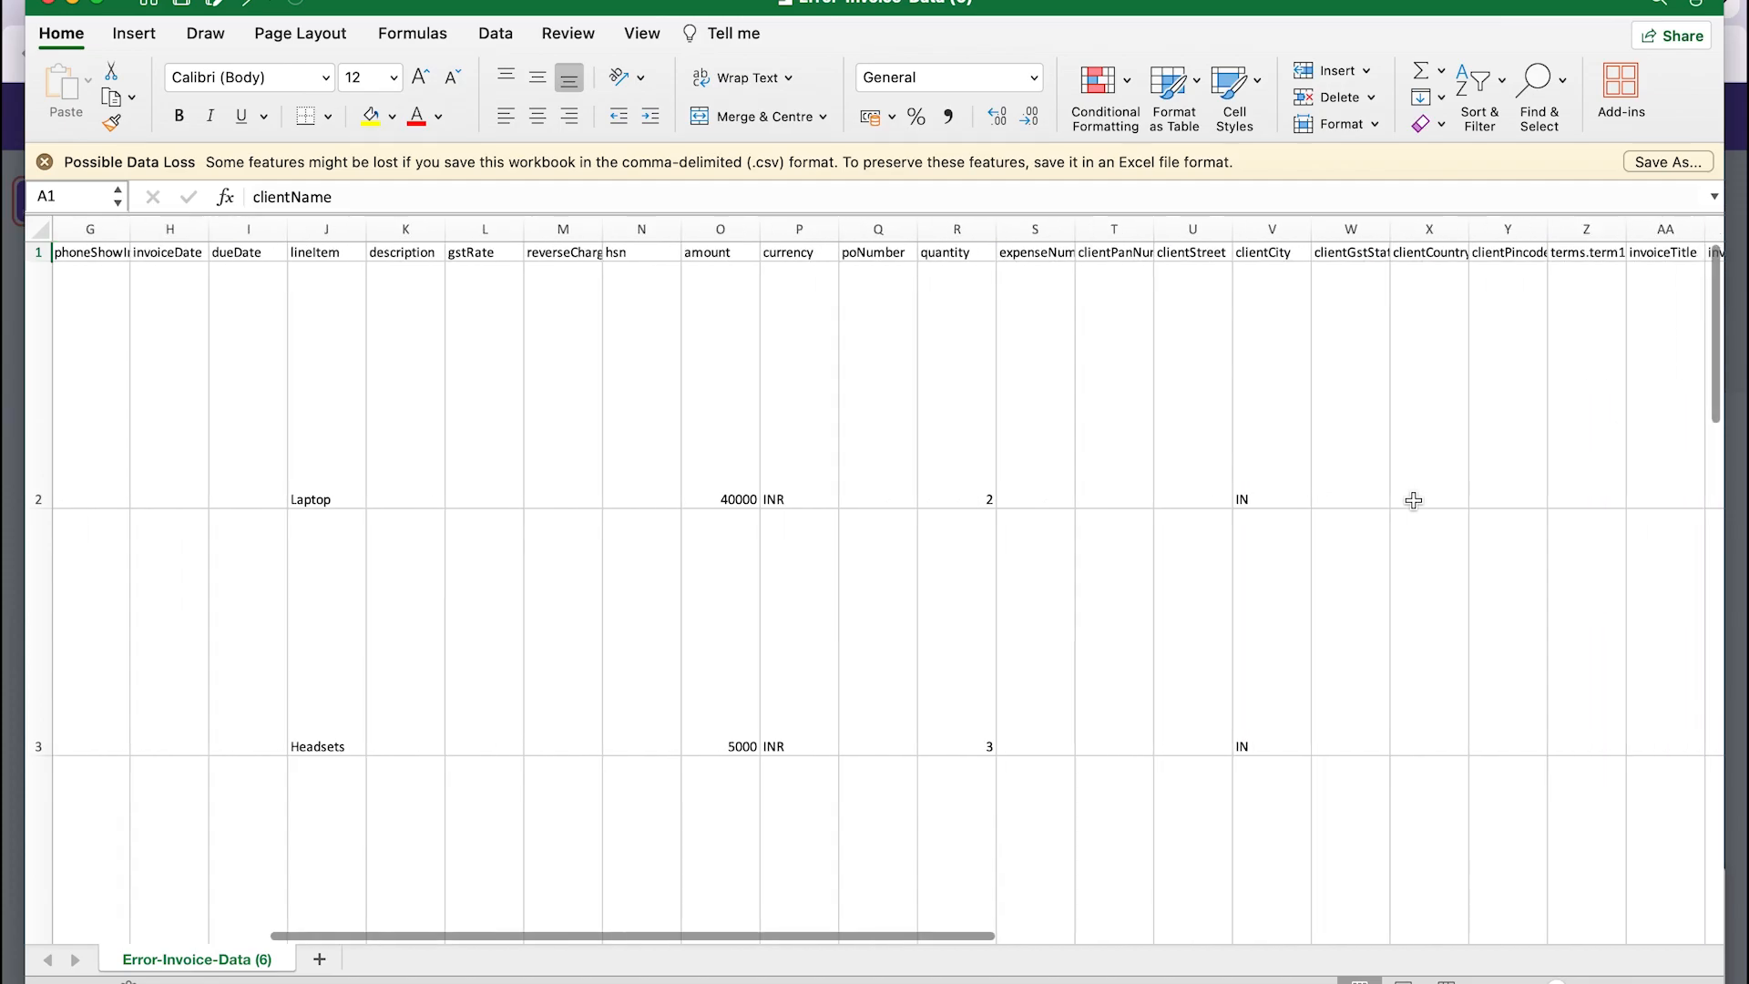
scroll(right, 3)
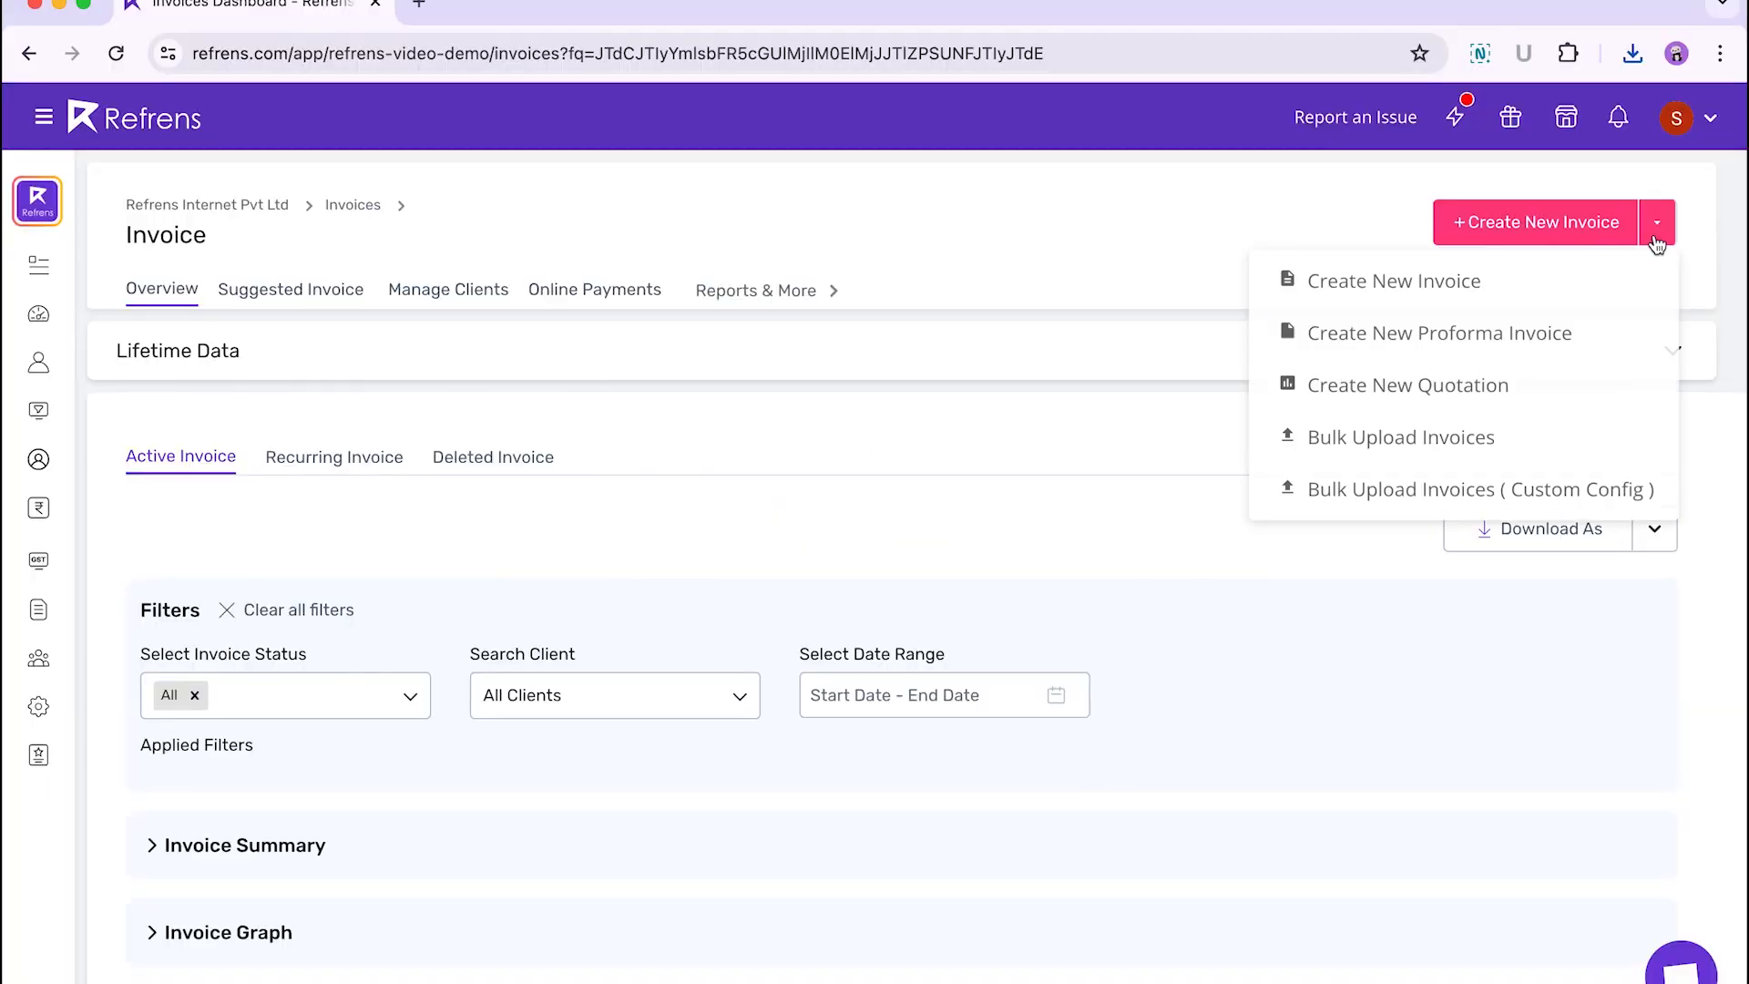
- Bulk-upload the validated CSV of 10 invoices and confirm, leaving 35 unpaid invoices in the list
click(1401, 436)
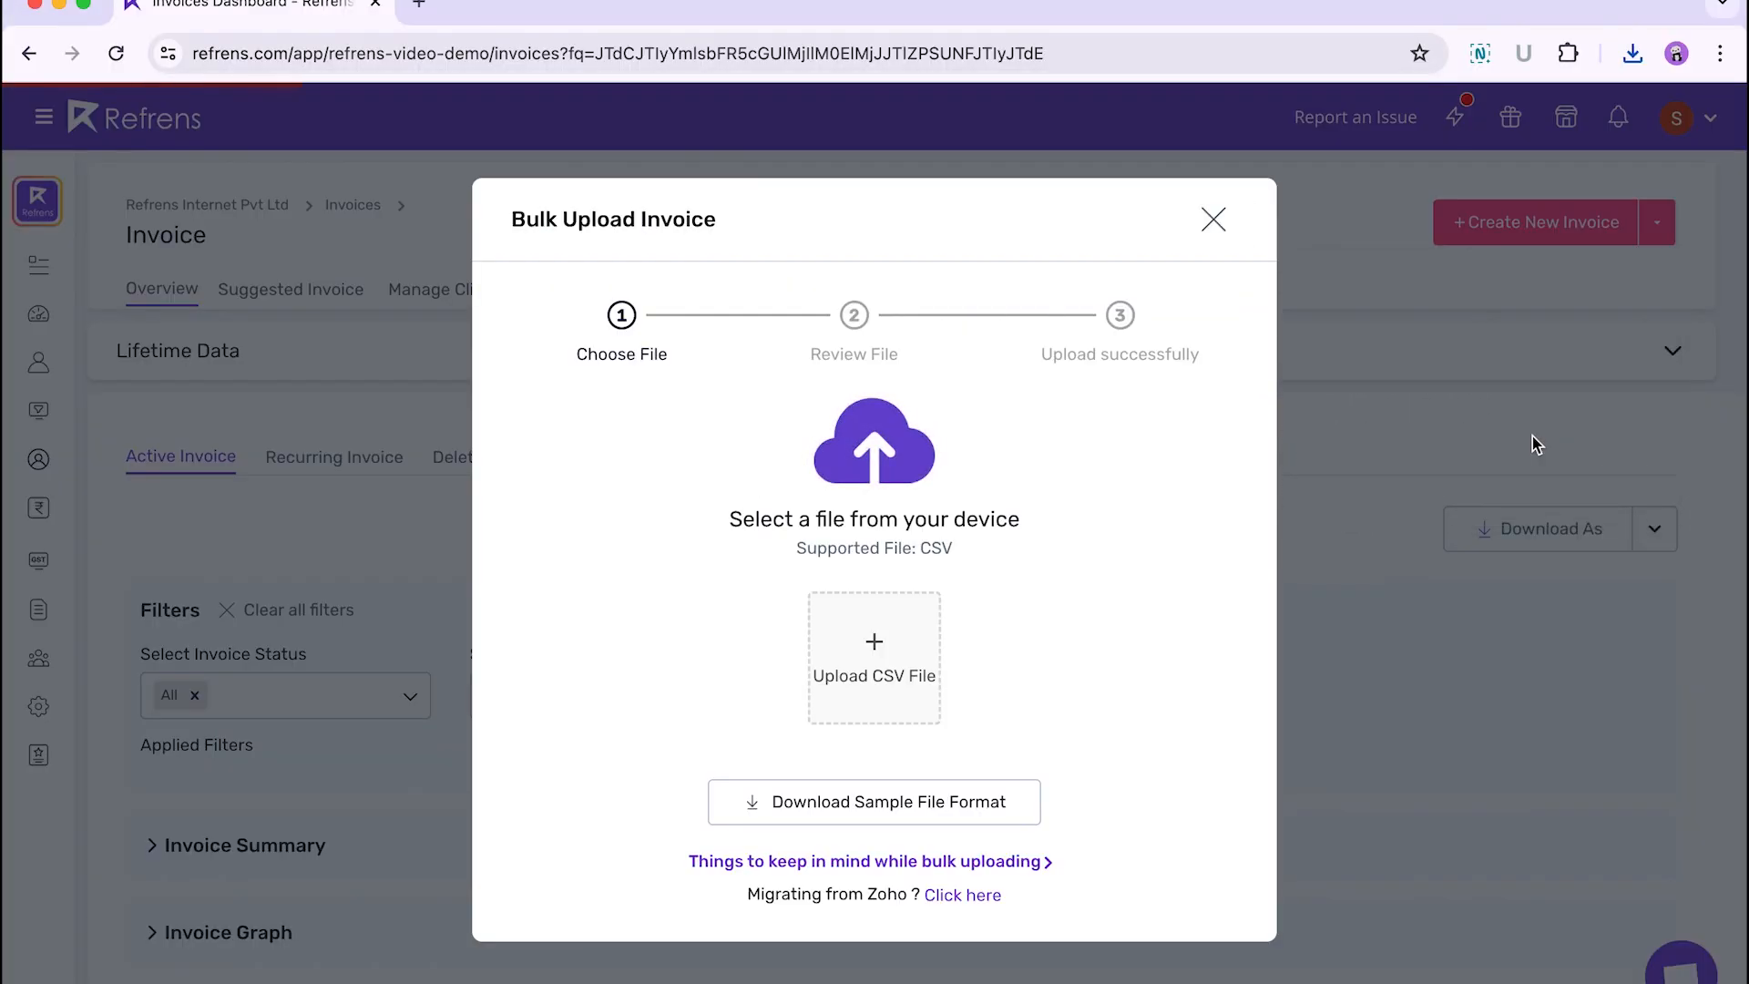
click(873, 658)
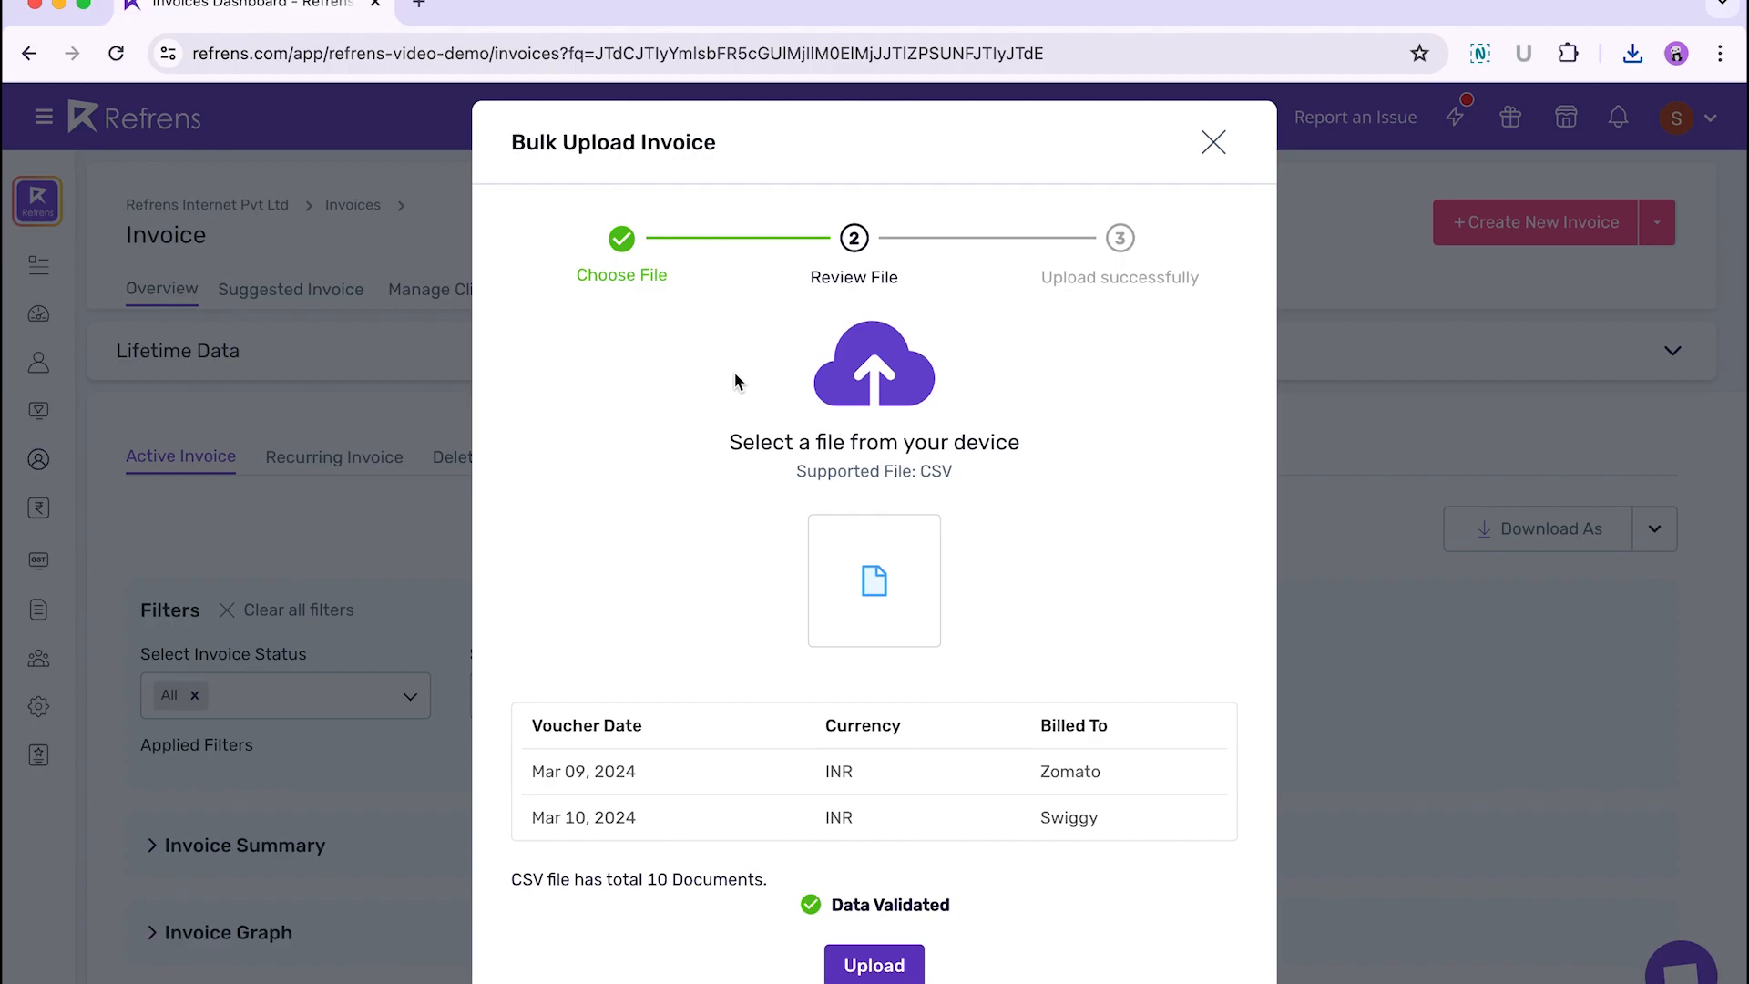
click(873, 964)
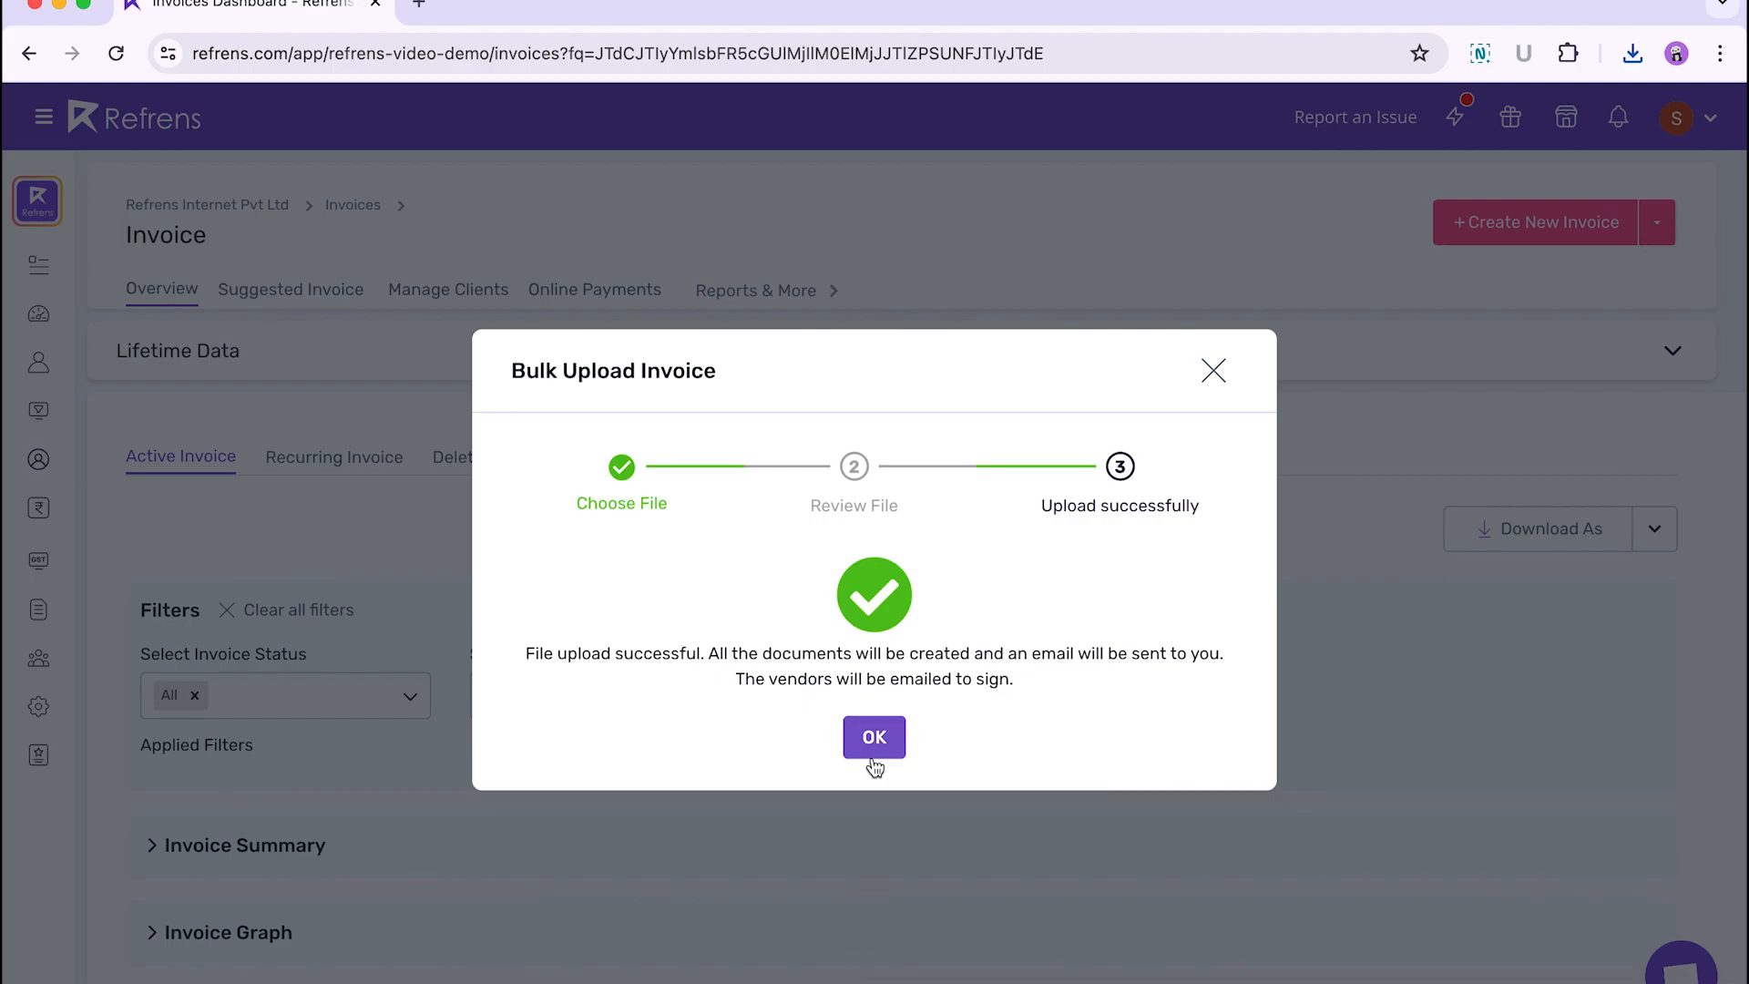
click(873, 738)
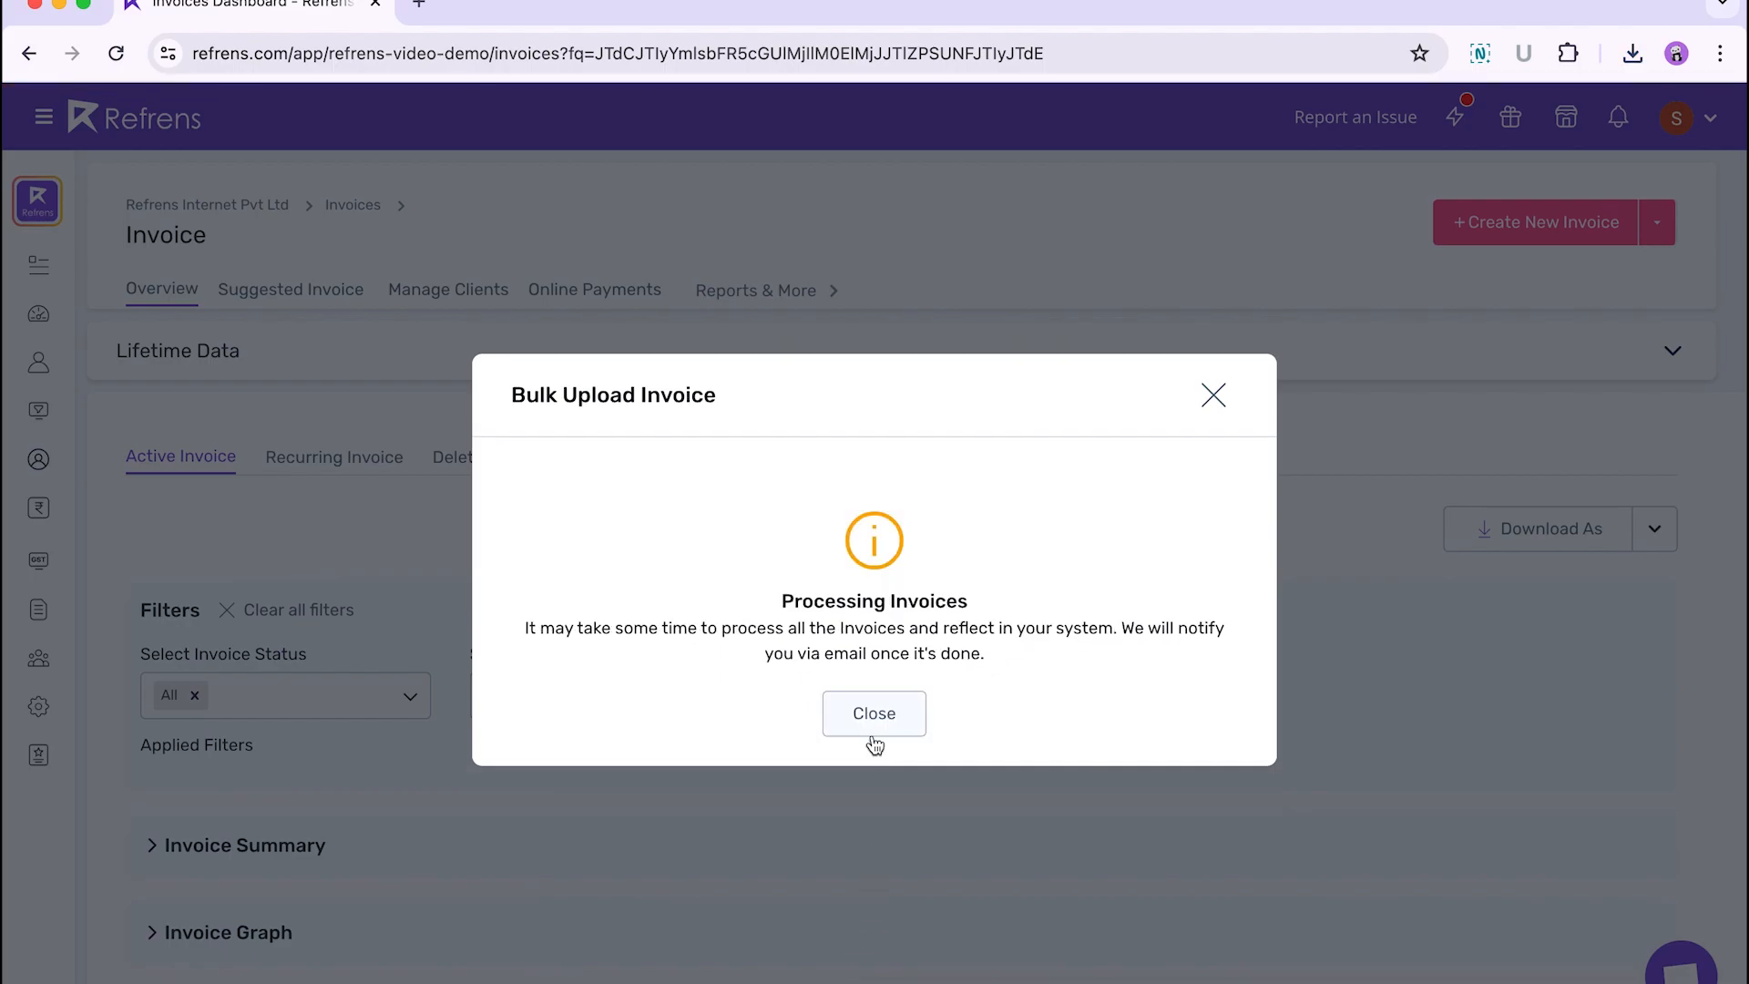
click(873, 713)
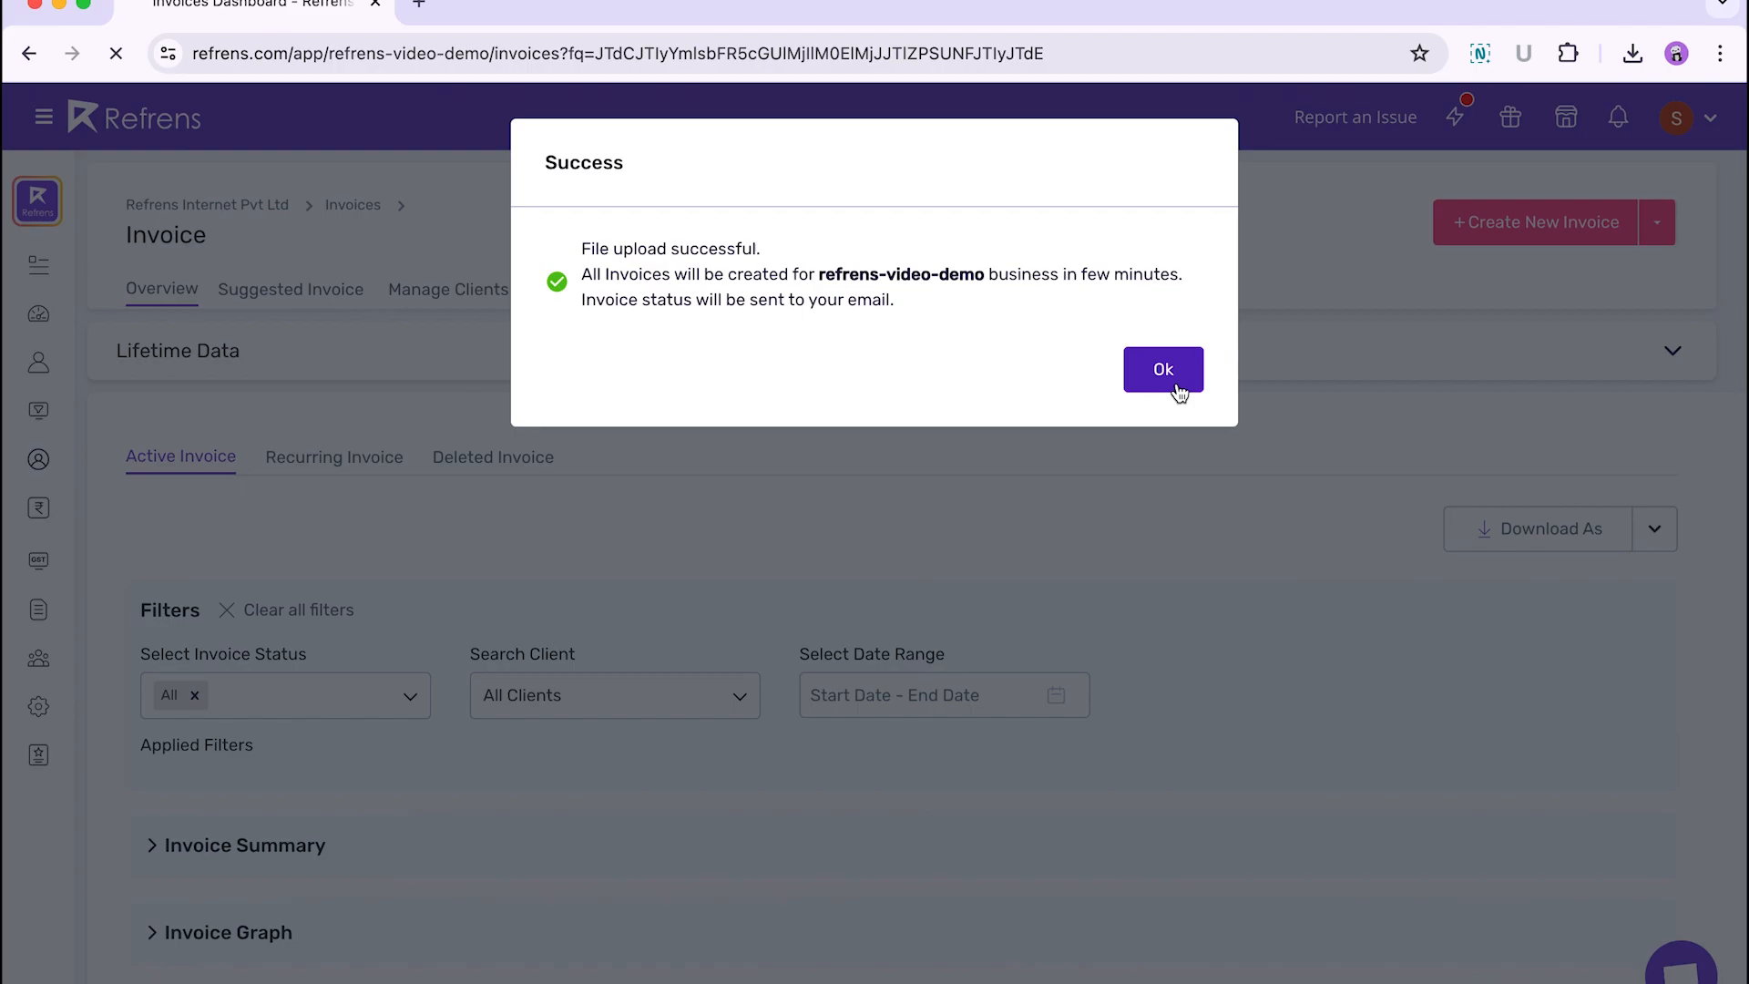
click(1163, 370)
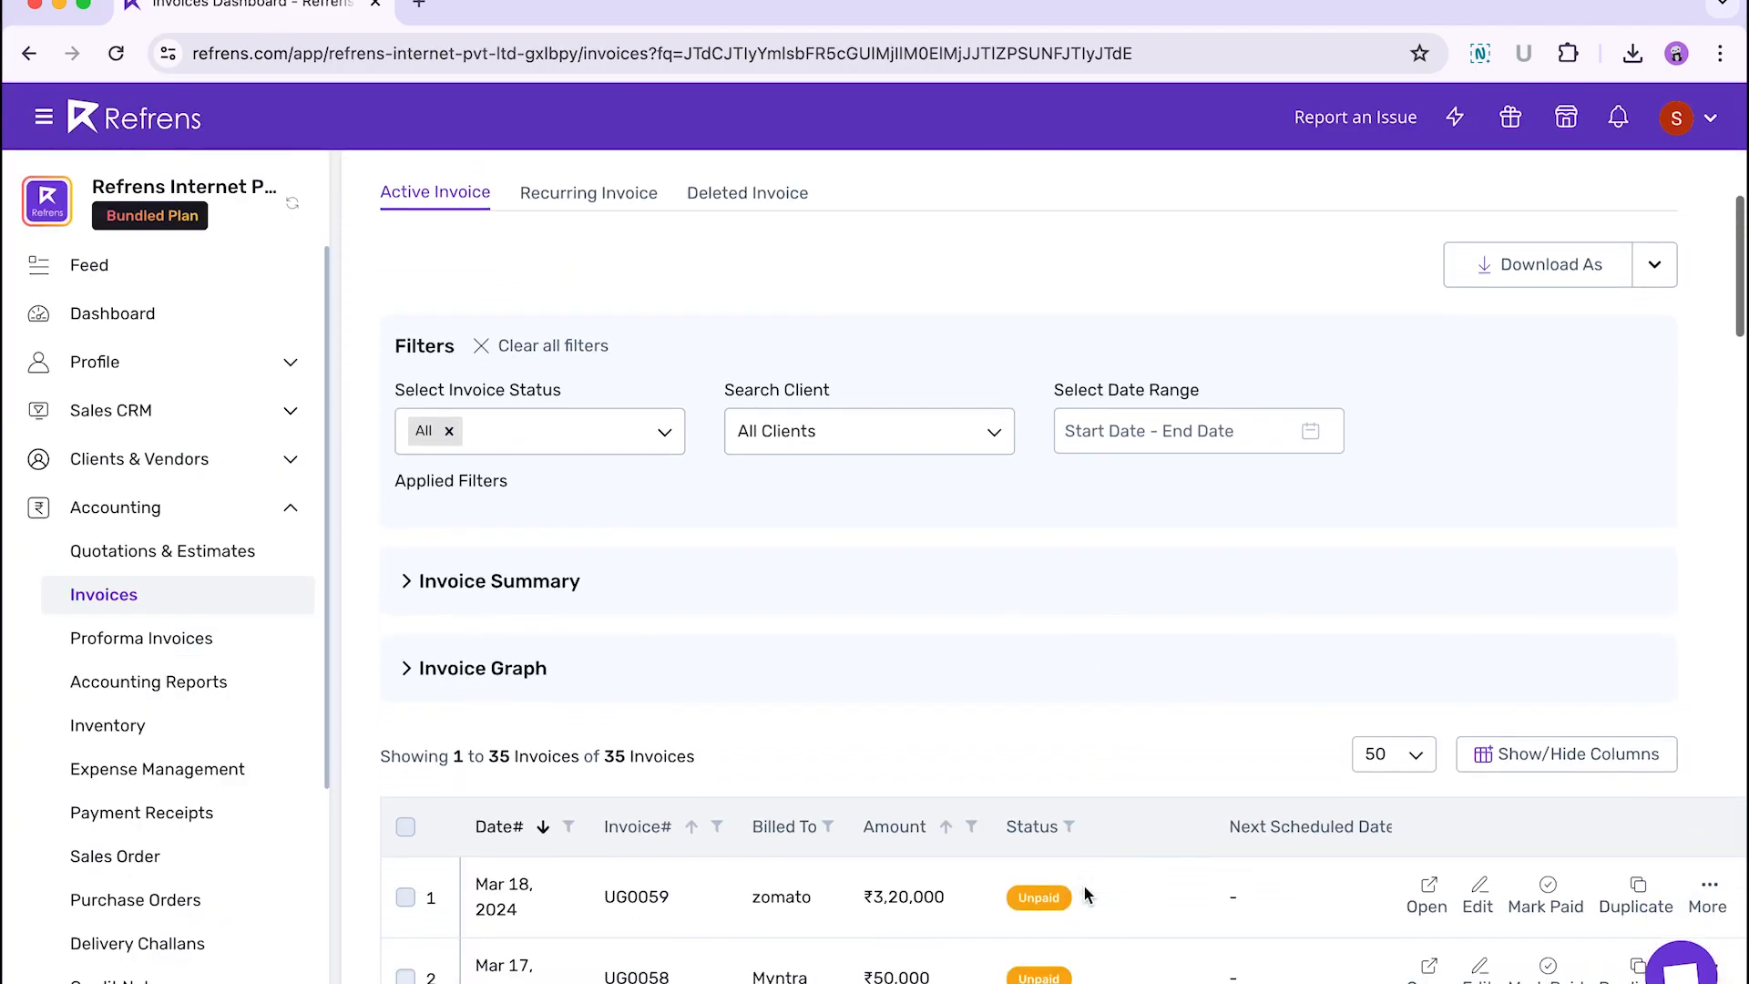
scroll(down, 3)
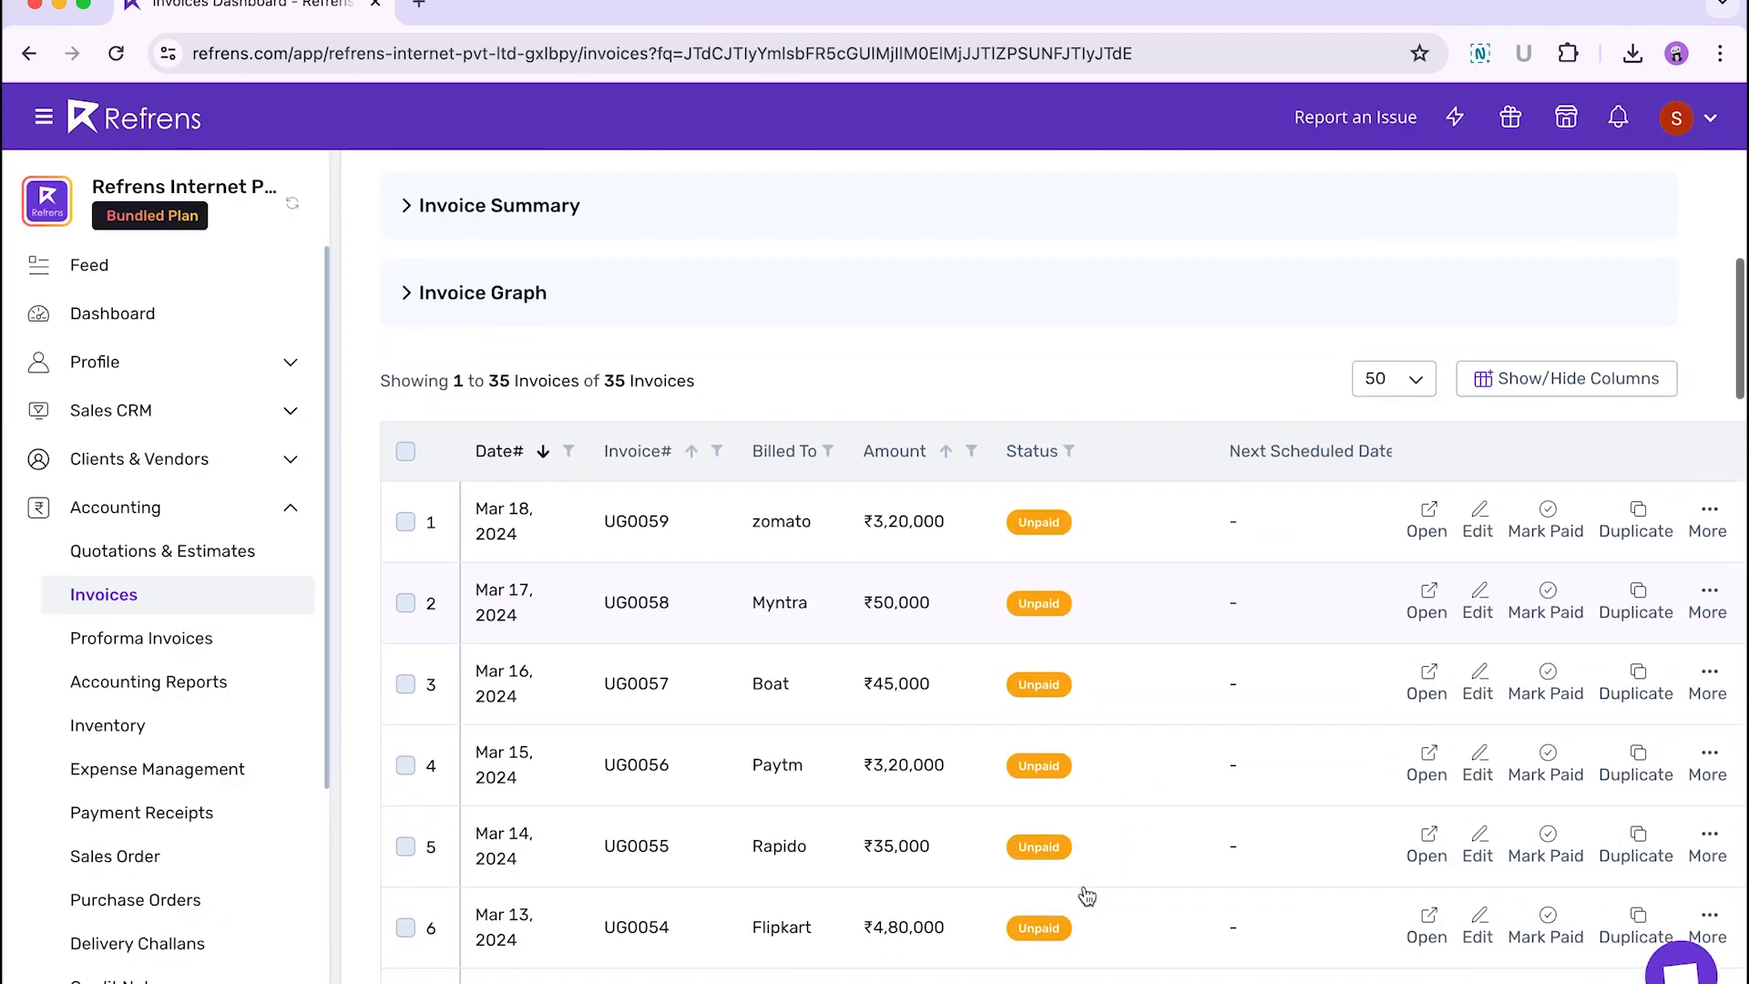